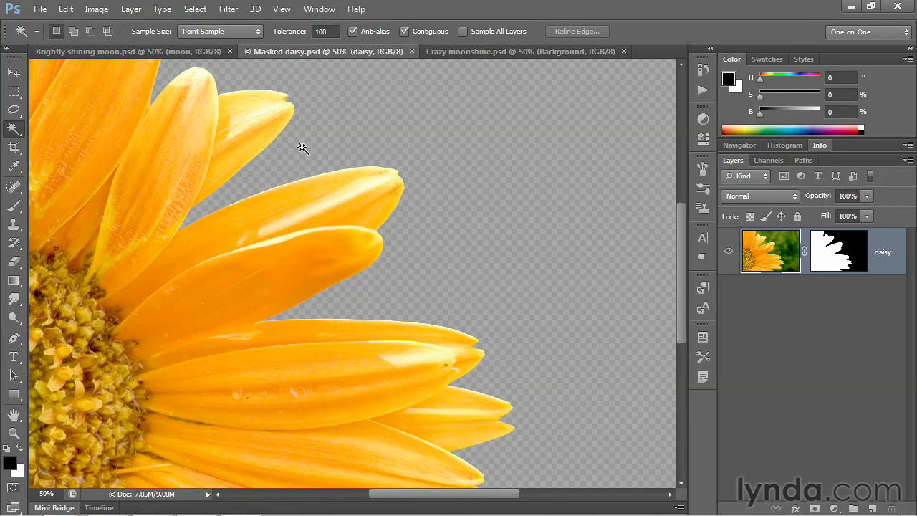
# Switch to the Brightly shining moon.psd document and review its layers.
pyautogui.click(107, 52)
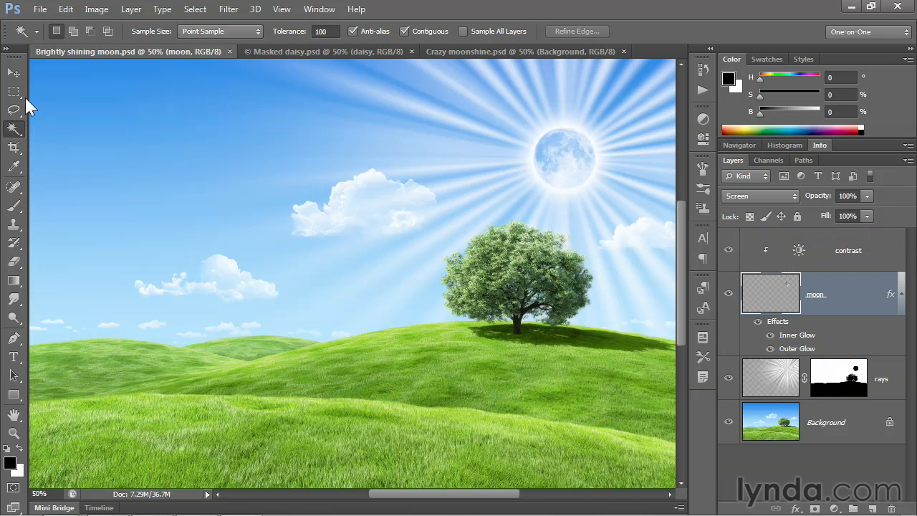
pyautogui.moveTo(15, 92)
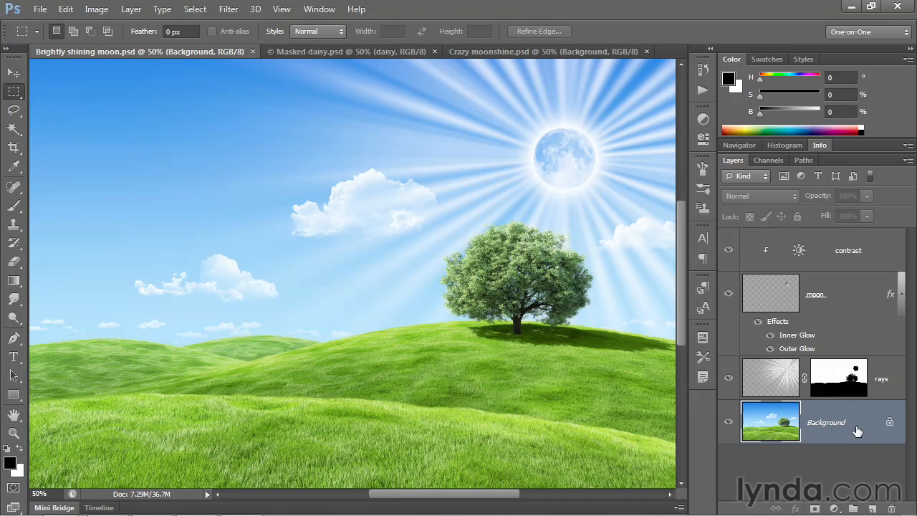
pyautogui.moveTo(834, 430)
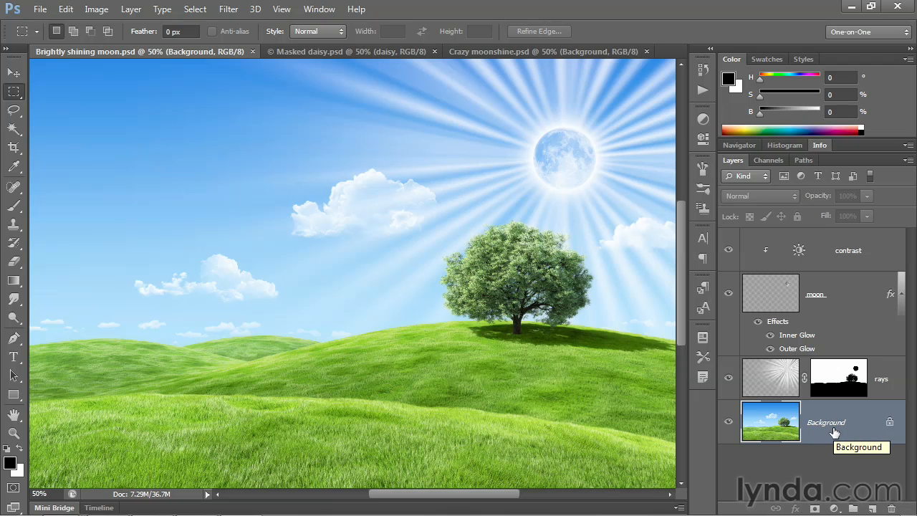
pyautogui.moveTo(822, 436)
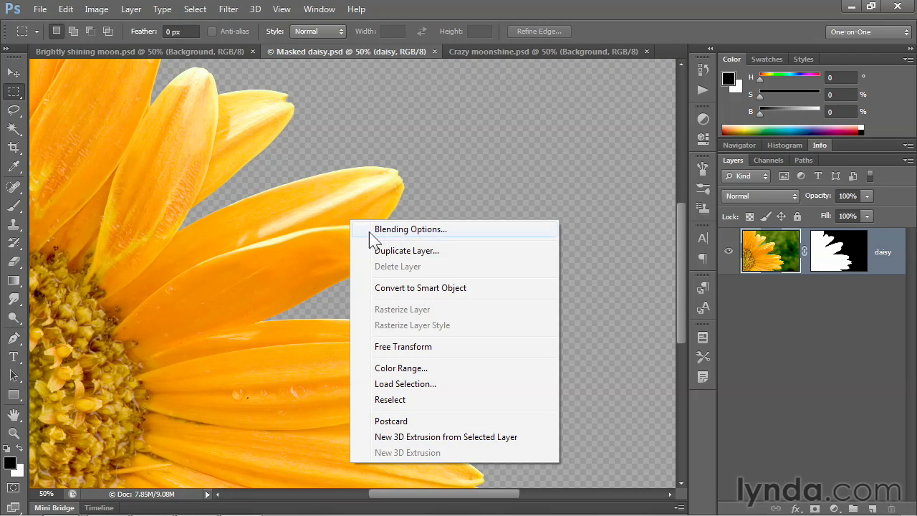
# Duplicate the daisy layer with Brightly shining moon.psd as the destination document.
pyautogui.click(407, 249)
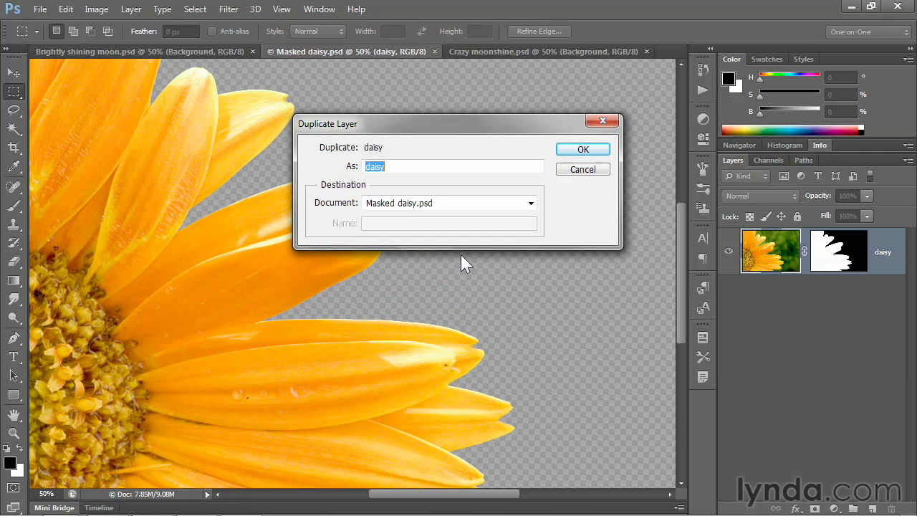
pyautogui.click(530, 204)
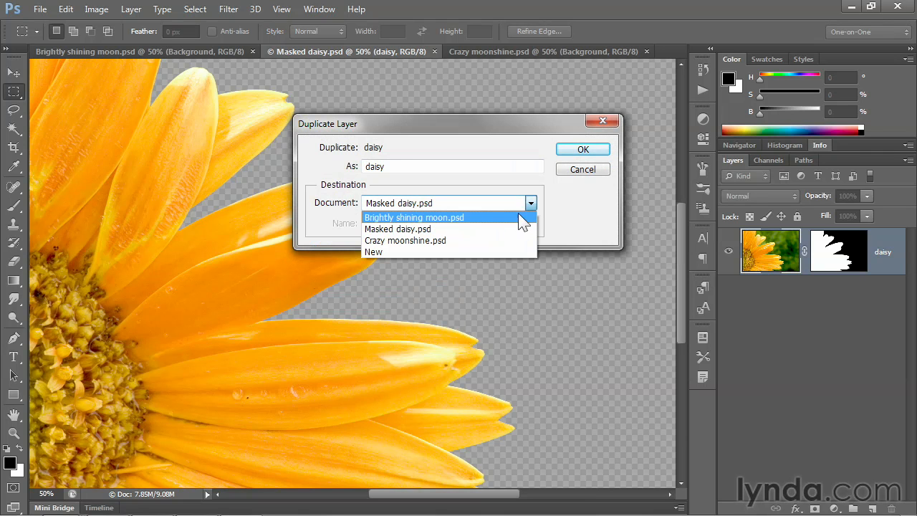
pyautogui.click(414, 218)
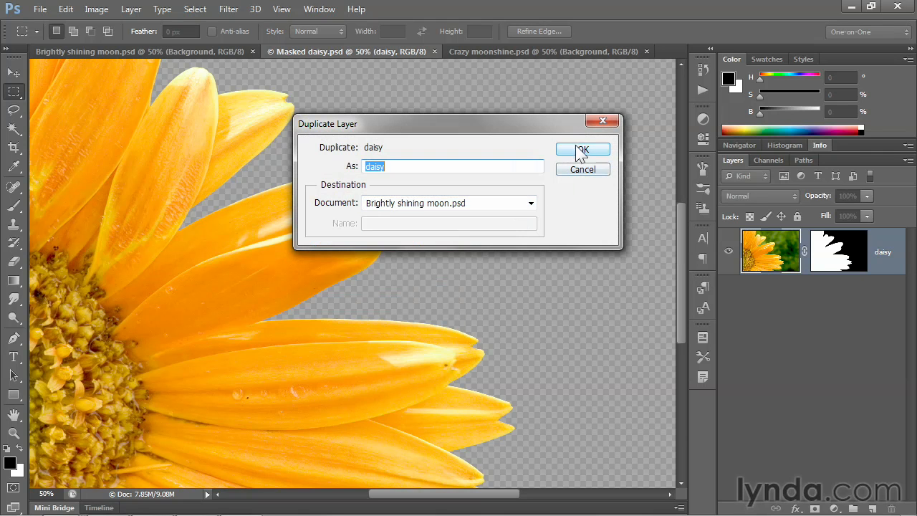
pyautogui.click(581, 149)
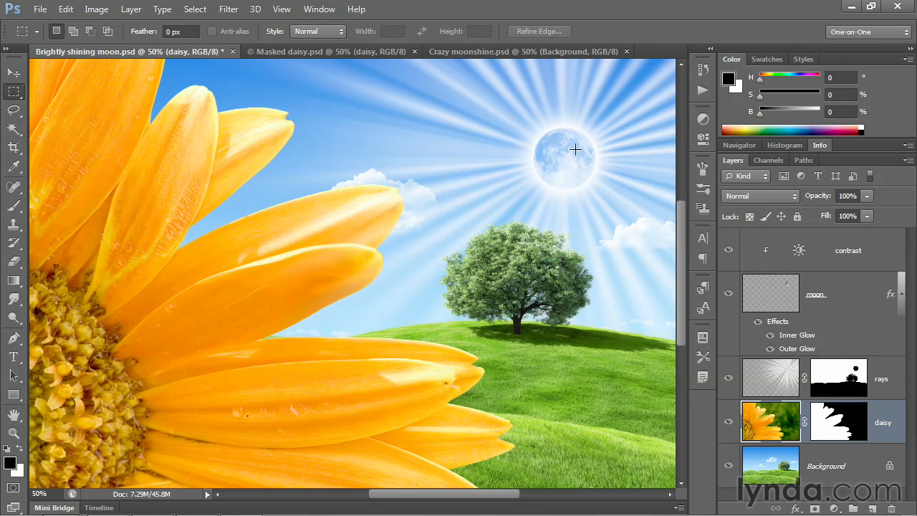
pyautogui.moveTo(580, 157)
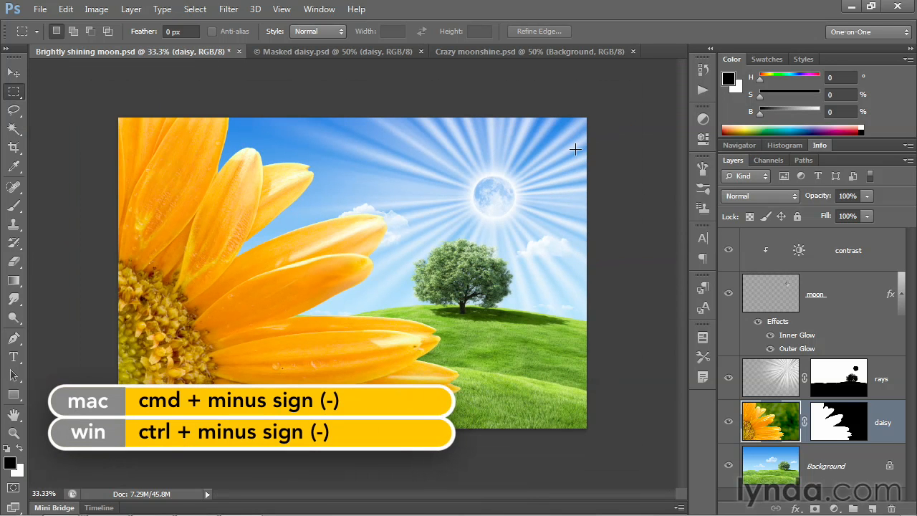
pyautogui.moveTo(66, 9)
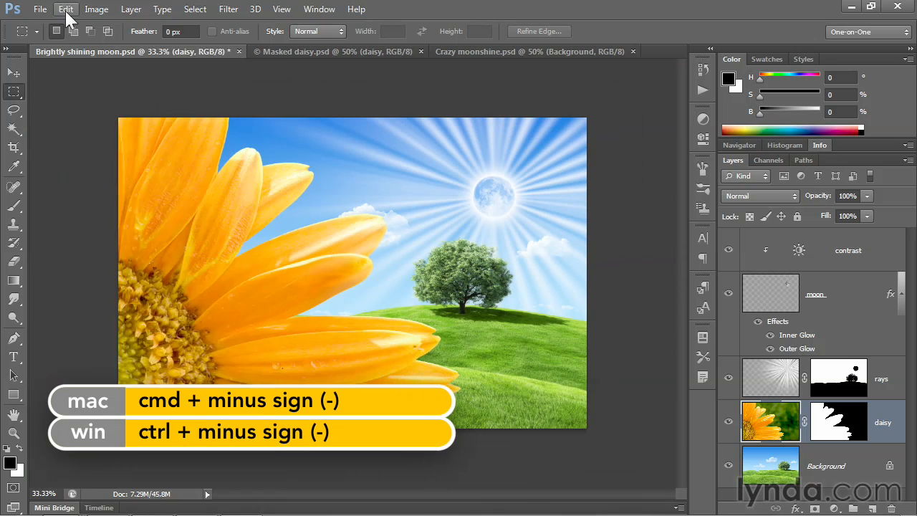
# Free Transform the daisy with a top-left reference point to X -150, Y 70 and commit.
pyautogui.click(66, 9)
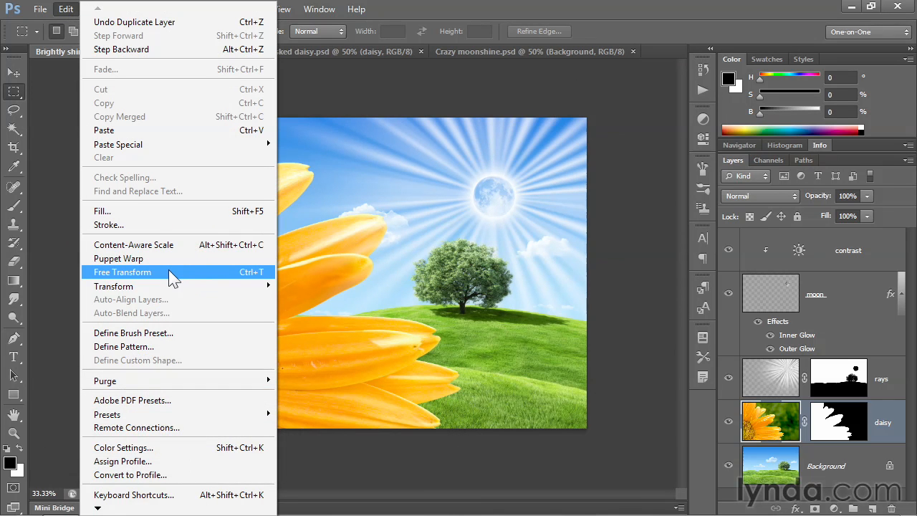
pyautogui.click(123, 272)
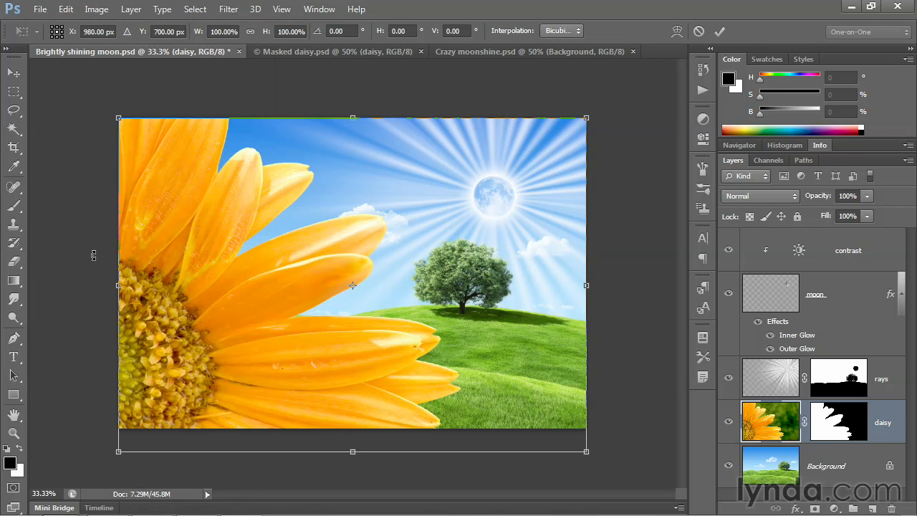
pyautogui.moveTo(222, 97)
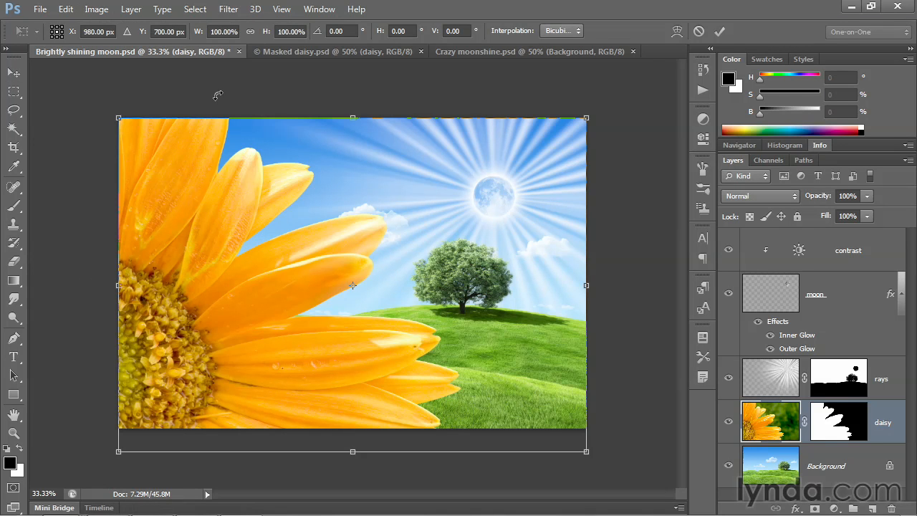
pyautogui.moveTo(171, 78)
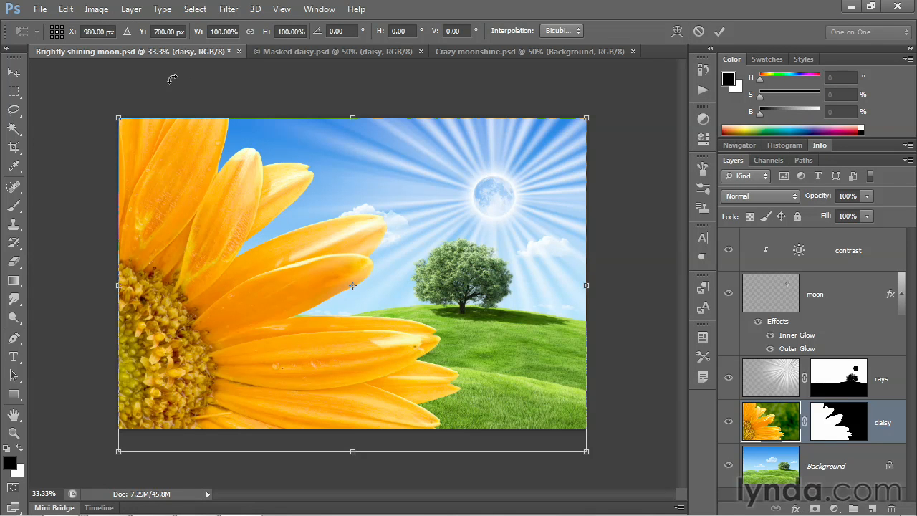
pyautogui.moveTo(161, 54)
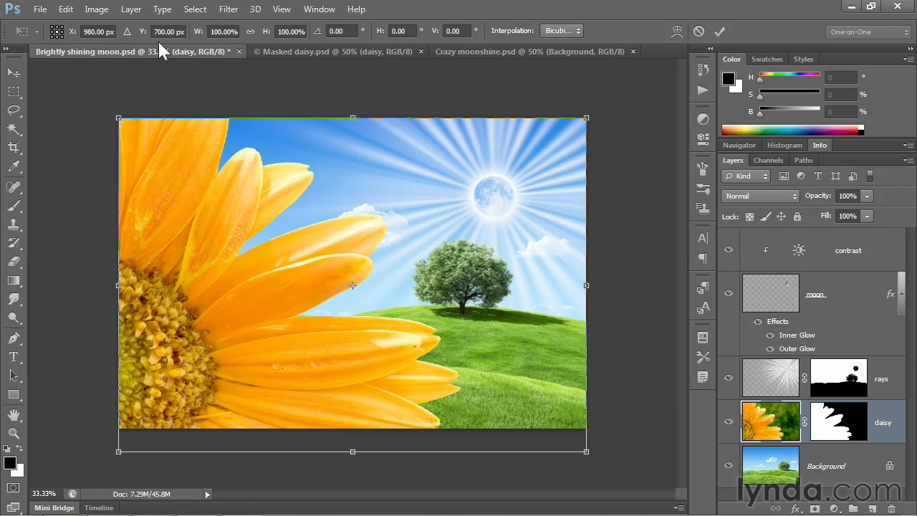
pyautogui.moveTo(60, 46)
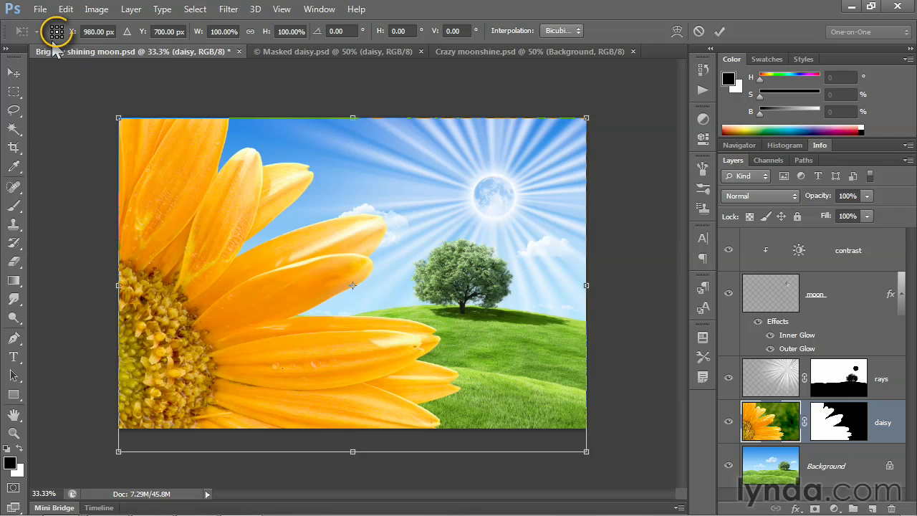
pyautogui.moveTo(55, 32)
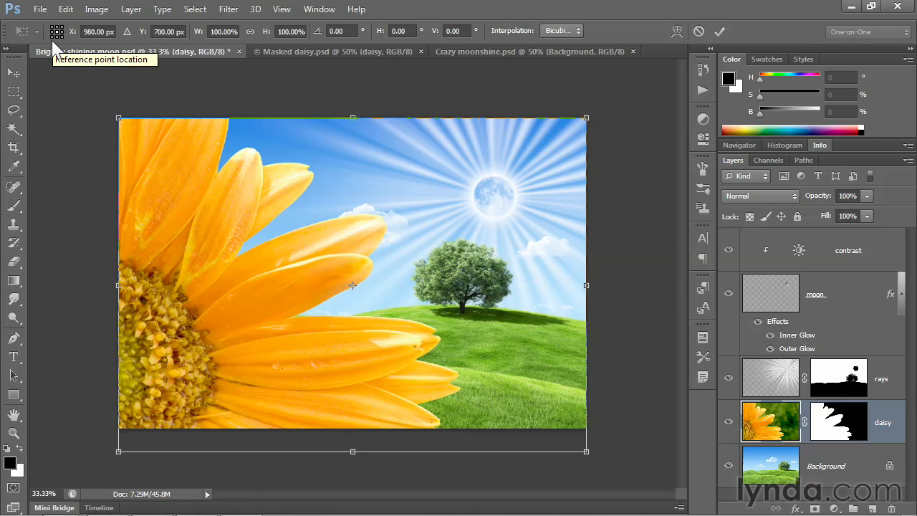
pyautogui.moveTo(165, 51)
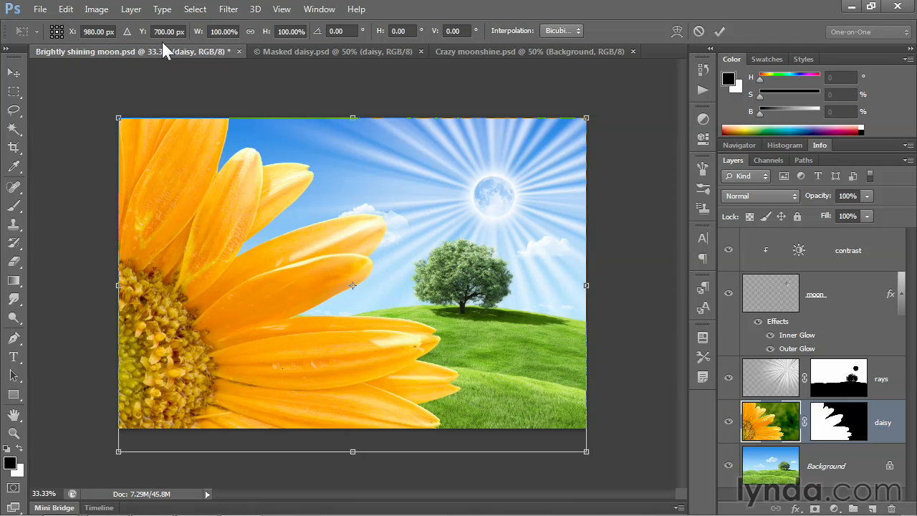
pyautogui.moveTo(86, 44)
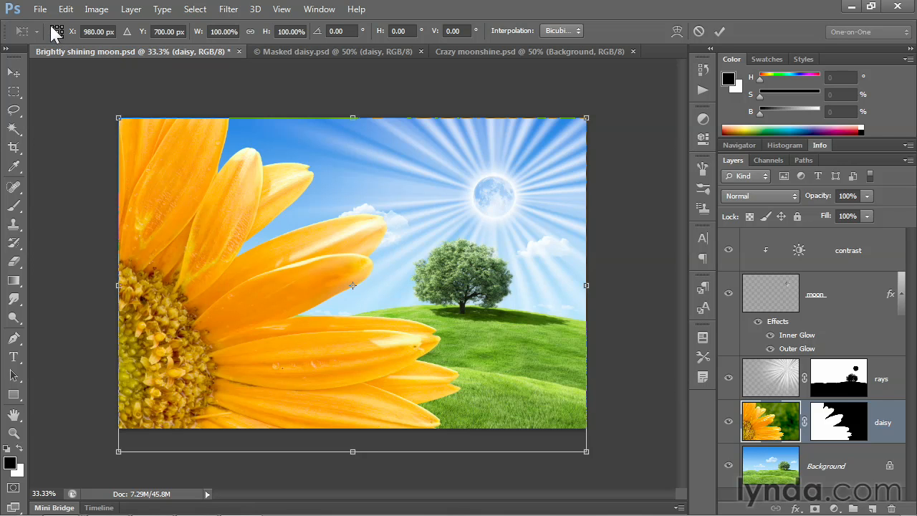
pyautogui.click(57, 31)
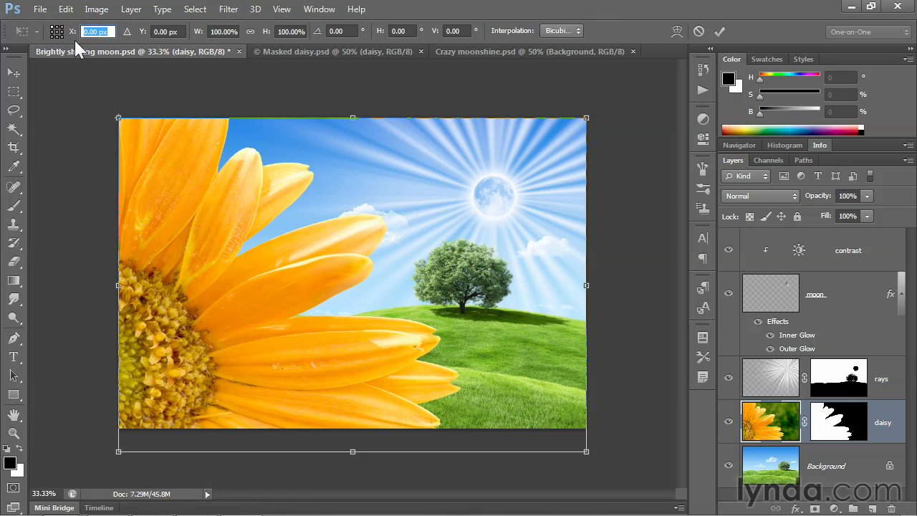
pyautogui.write('-150')
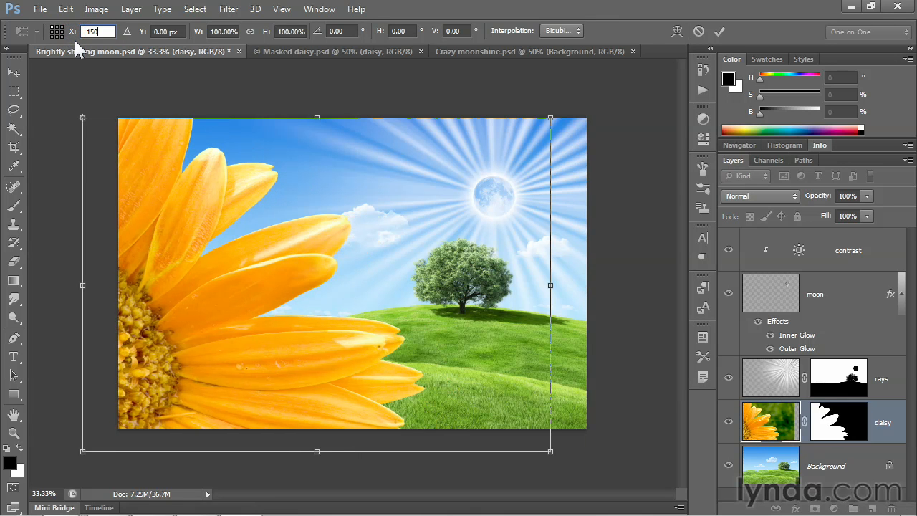
pyautogui.press('tab')
pyautogui.write('-70')
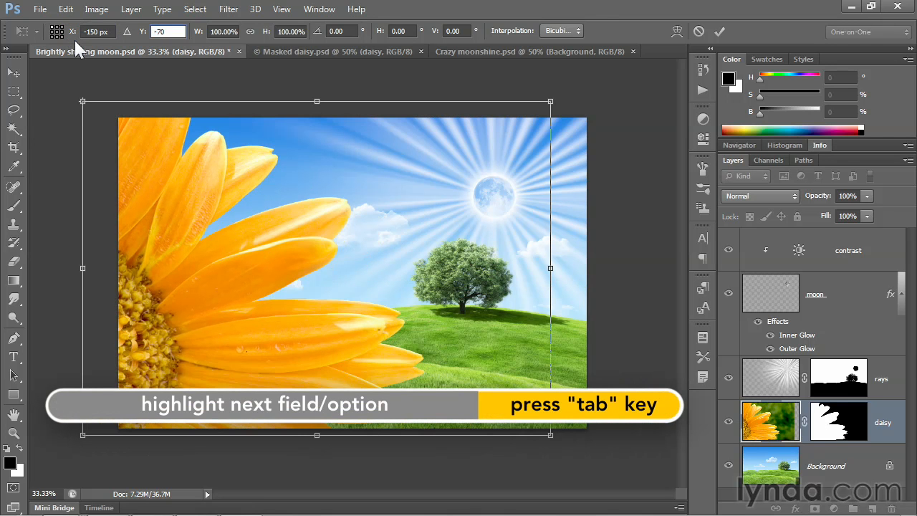
pyautogui.press('tab')
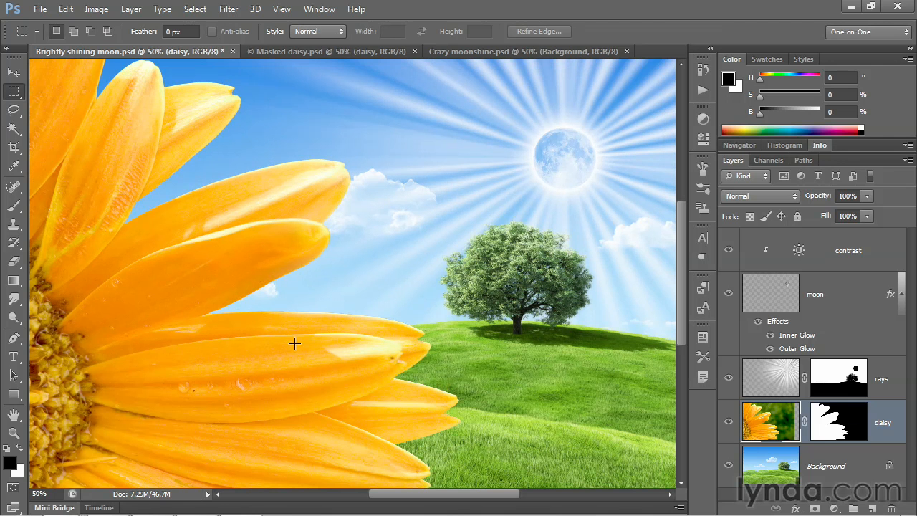
pyautogui.moveTo(476, 301)
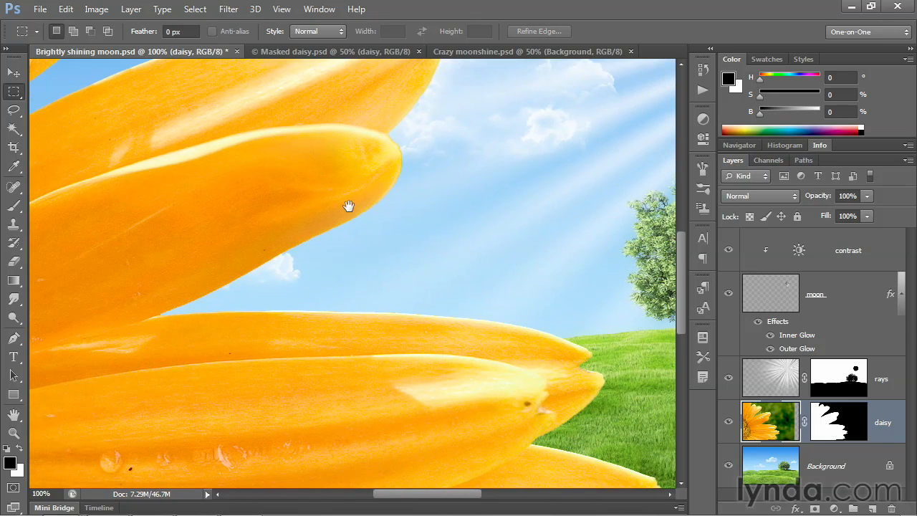
# Pan to the petal tips and make the daisy's layer mask the active editing target.
pyautogui.moveTo(350, 207); pyautogui.dragTo(370, 217)
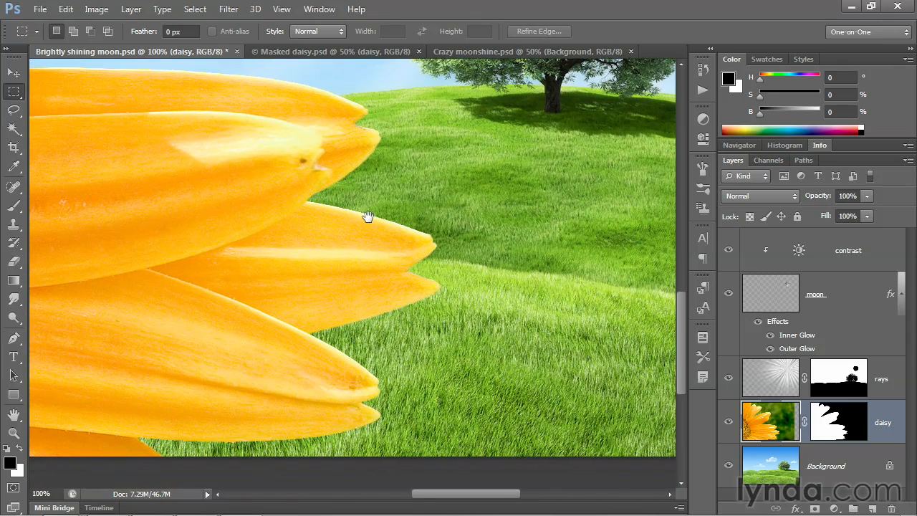
pyautogui.moveTo(553, 181)
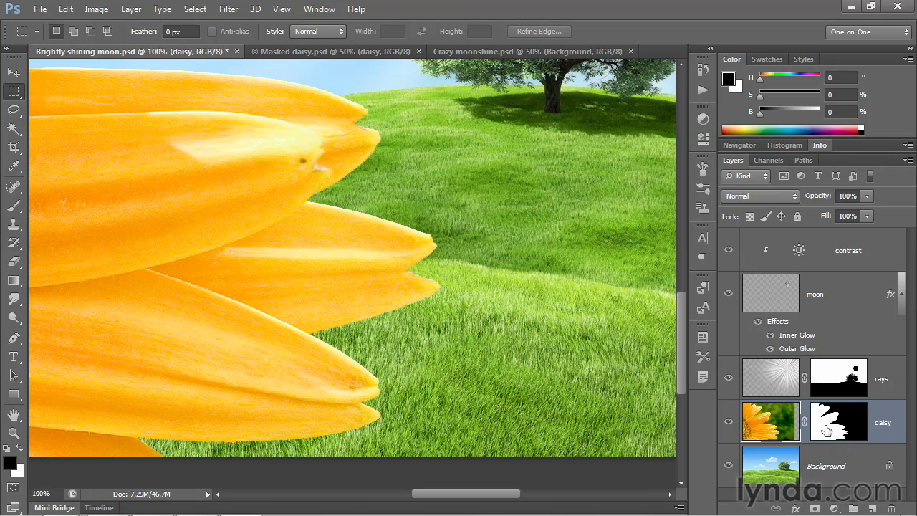
pyautogui.click(838, 422)
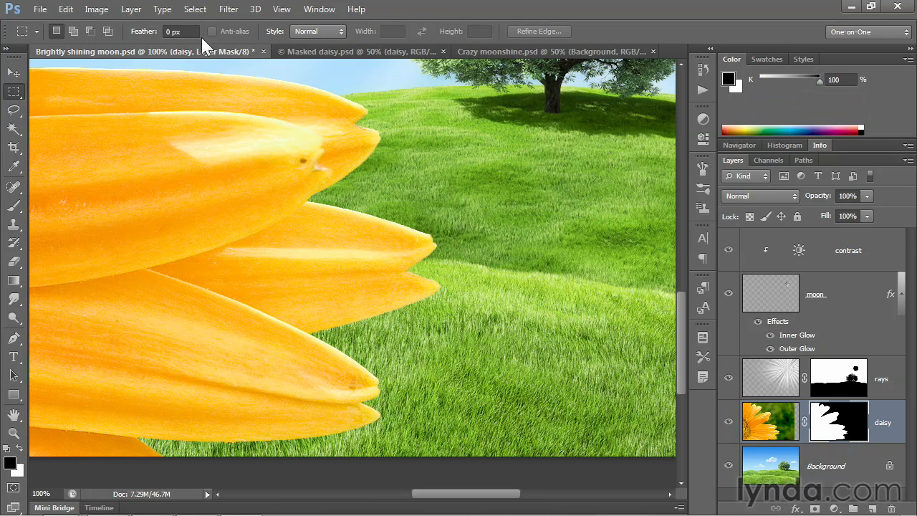
pyautogui.click(195, 8)
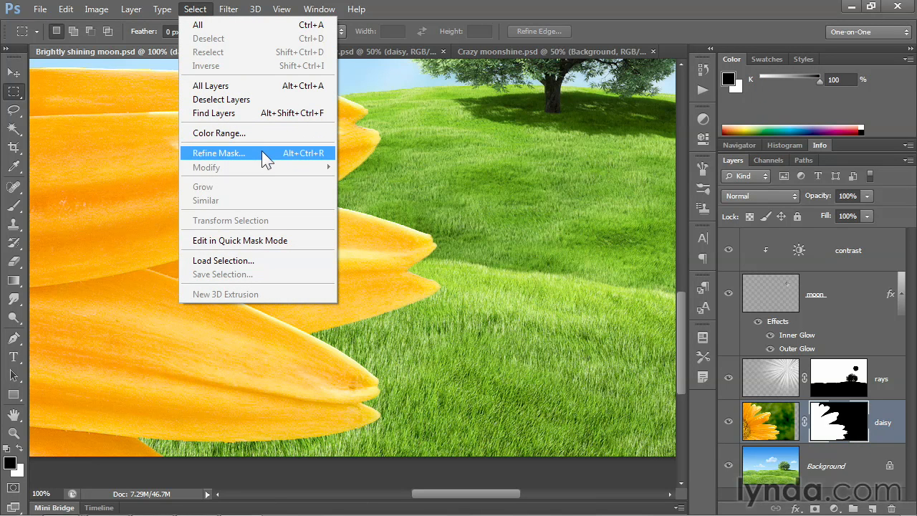
pyautogui.click(218, 152)
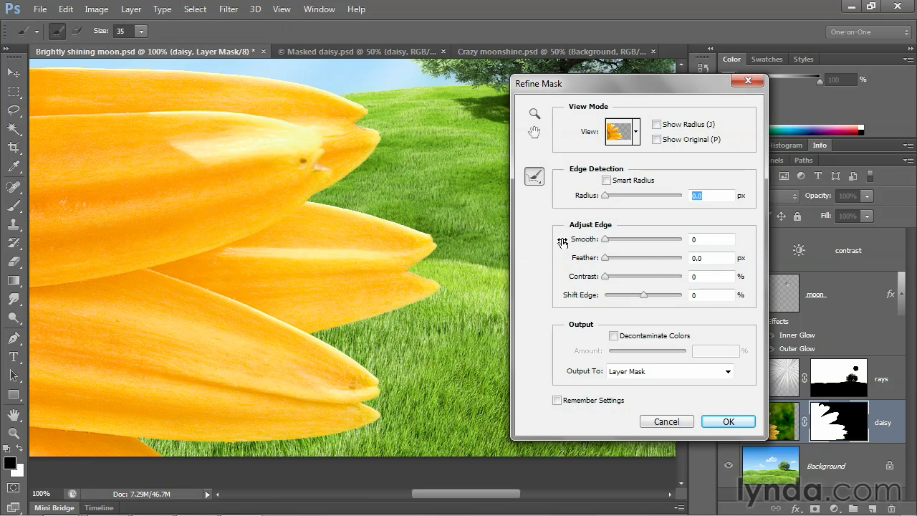
pyautogui.moveTo(637, 132)
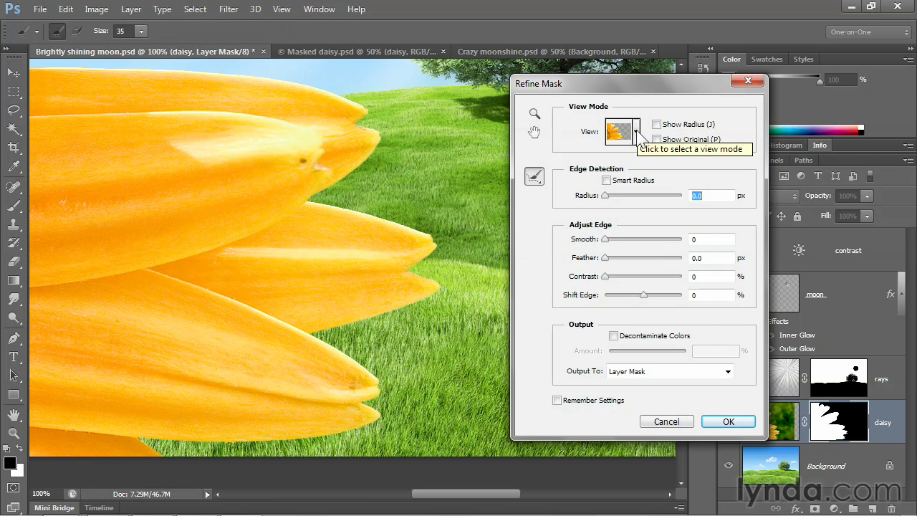
pyautogui.click(636, 132)
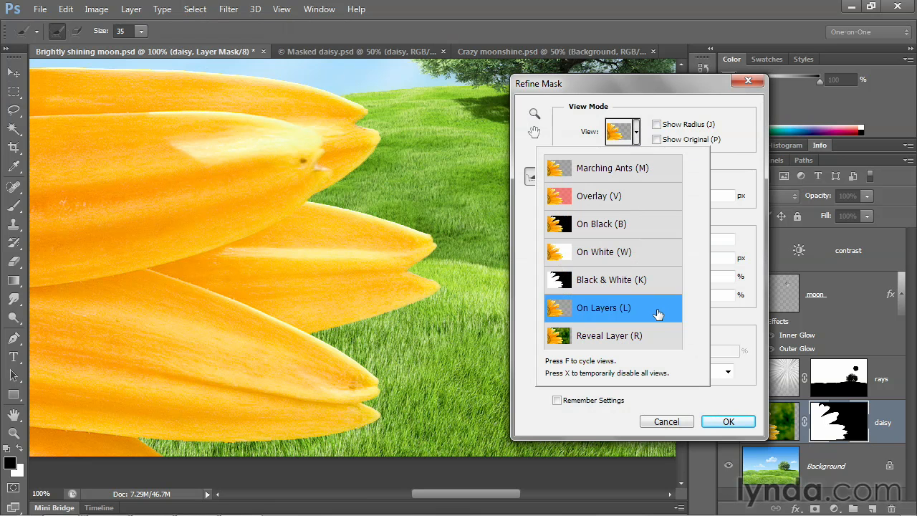
pyautogui.moveTo(656, 316)
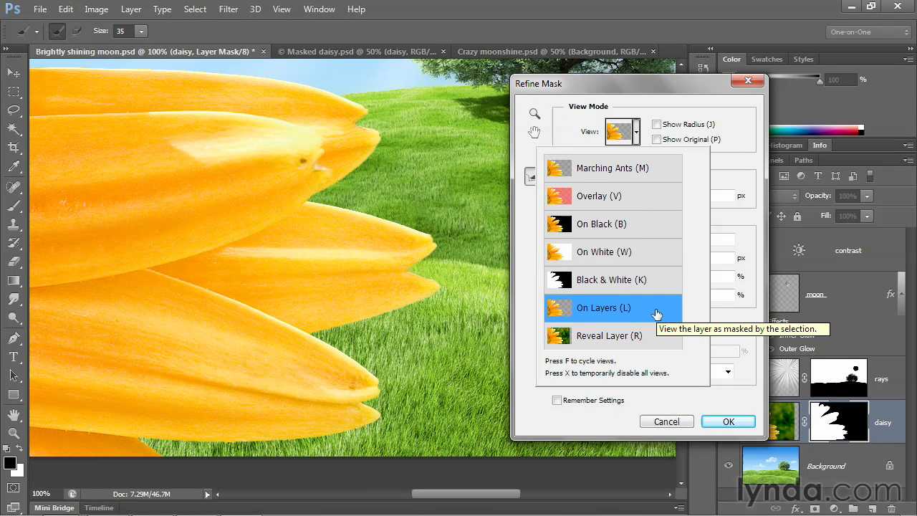
pyautogui.moveTo(645, 255)
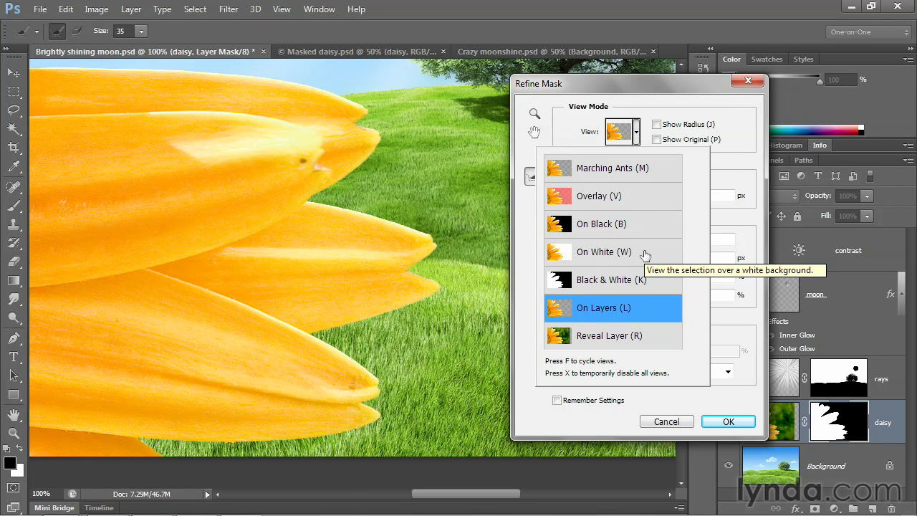
pyautogui.click(605, 252)
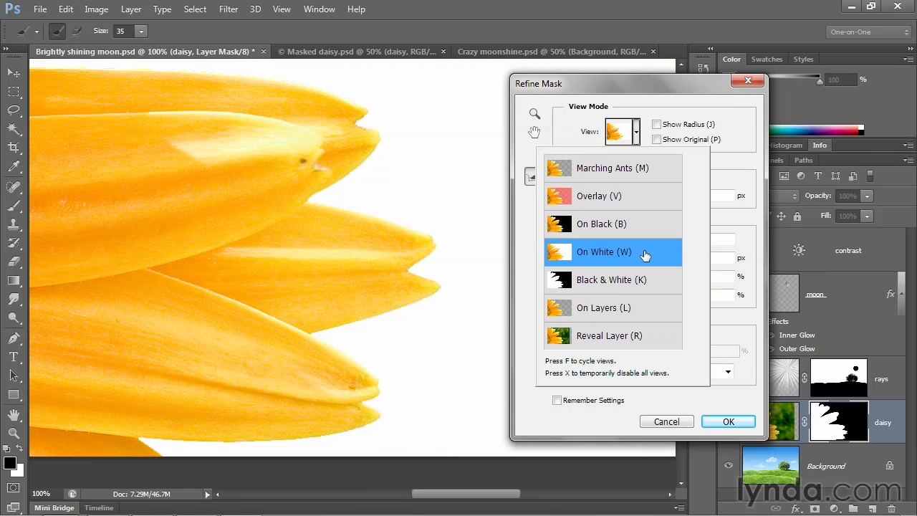
pyautogui.click(602, 224)
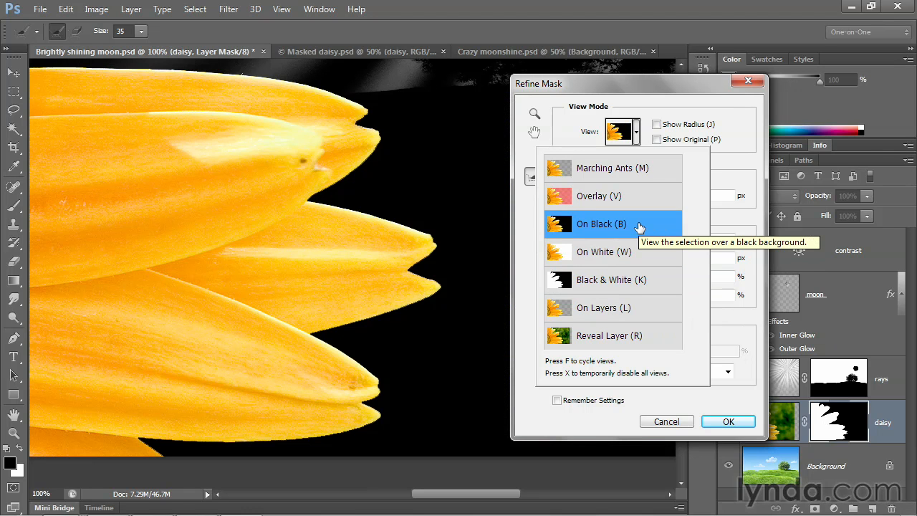
pyautogui.moveTo(647, 312)
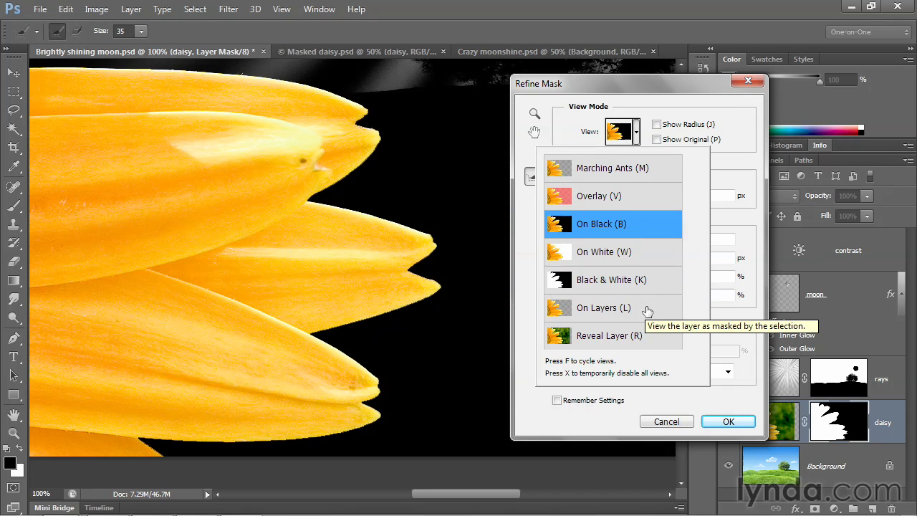
pyautogui.click(605, 306)
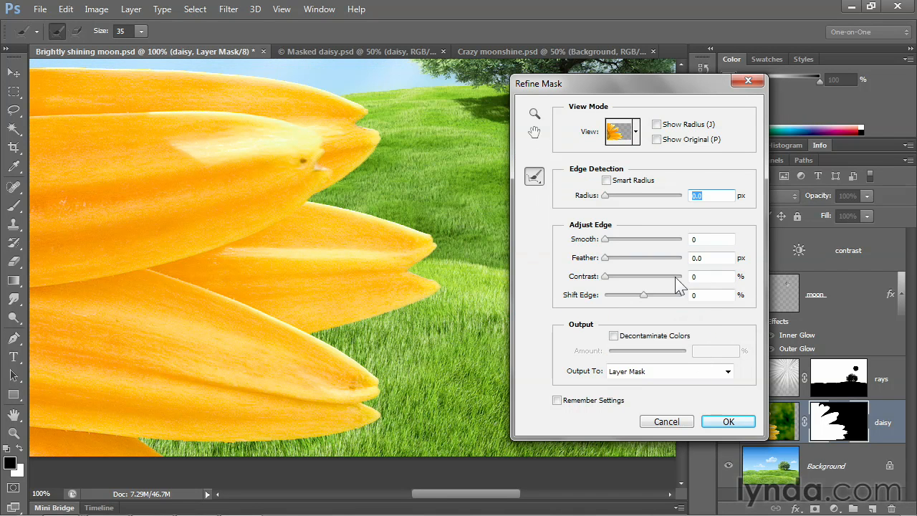
# Set Refine Mask to a 10 px radius and -25% edge shift, then apply it.
pyautogui.moveTo(605, 195); pyautogui.dragTo(657, 195)
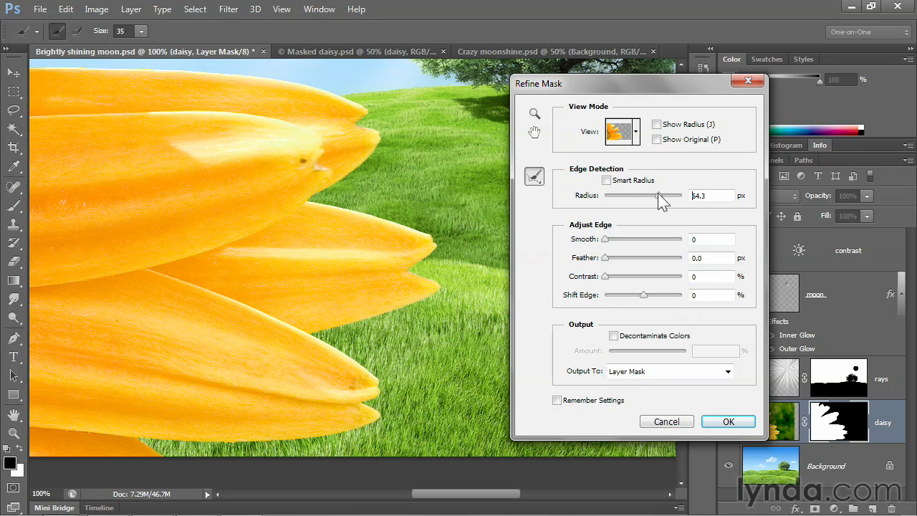
pyautogui.tripleClick(711, 195)
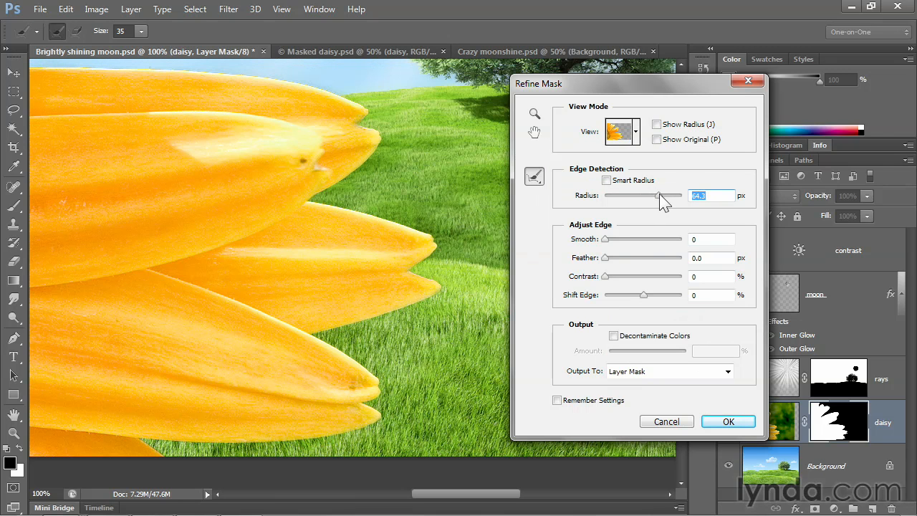
pyautogui.moveTo(298, 115)
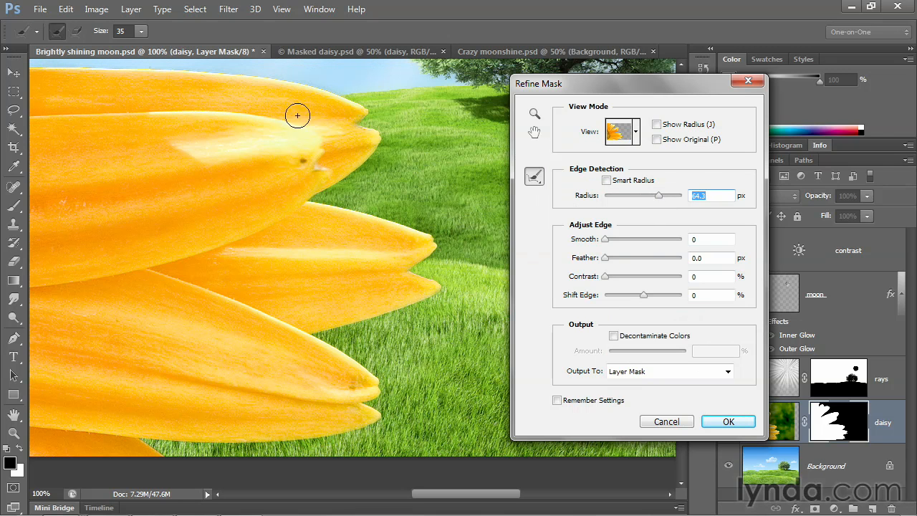
pyautogui.moveTo(415, 218)
pyautogui.write('10')
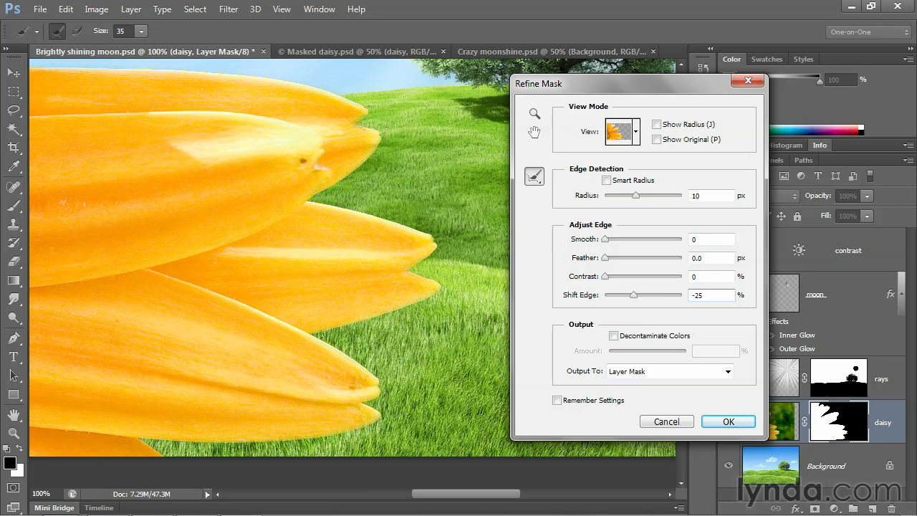
pyautogui.moveTo(349, 143)
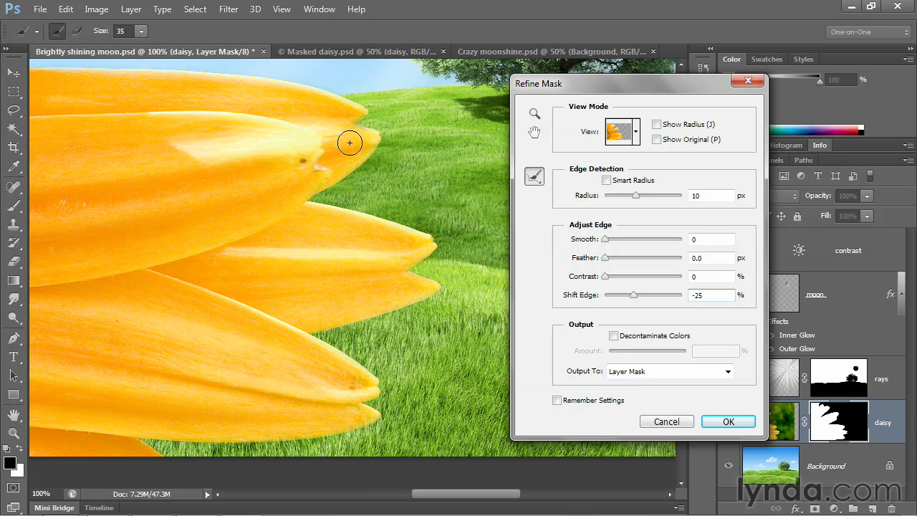
pyautogui.moveTo(356, 124)
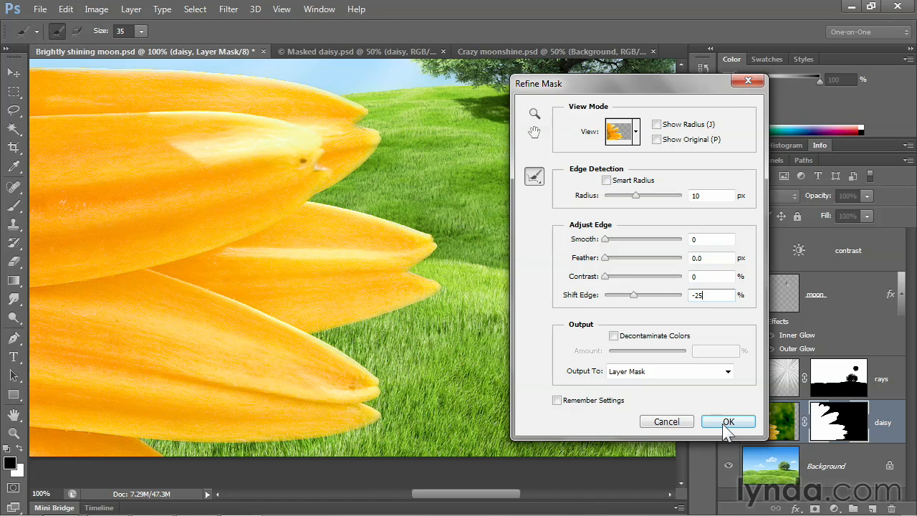
pyautogui.click(728, 421)
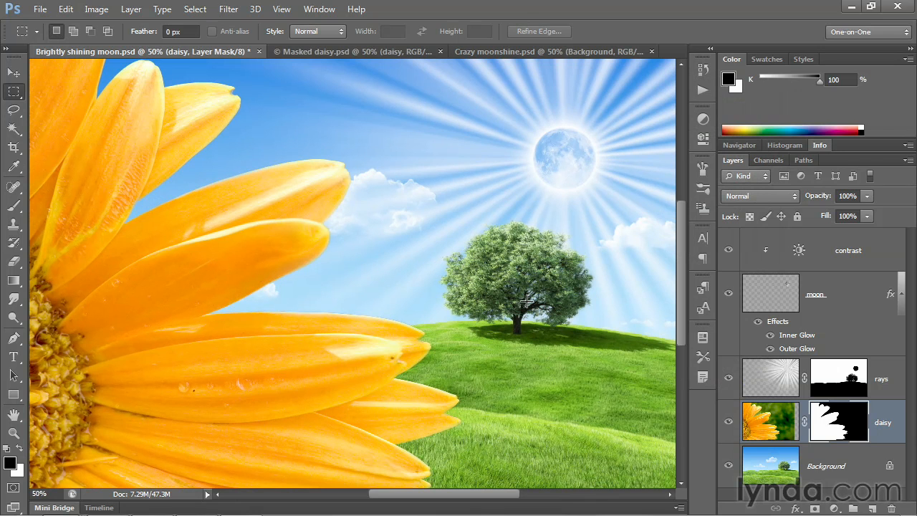
pyautogui.moveTo(358, 239)
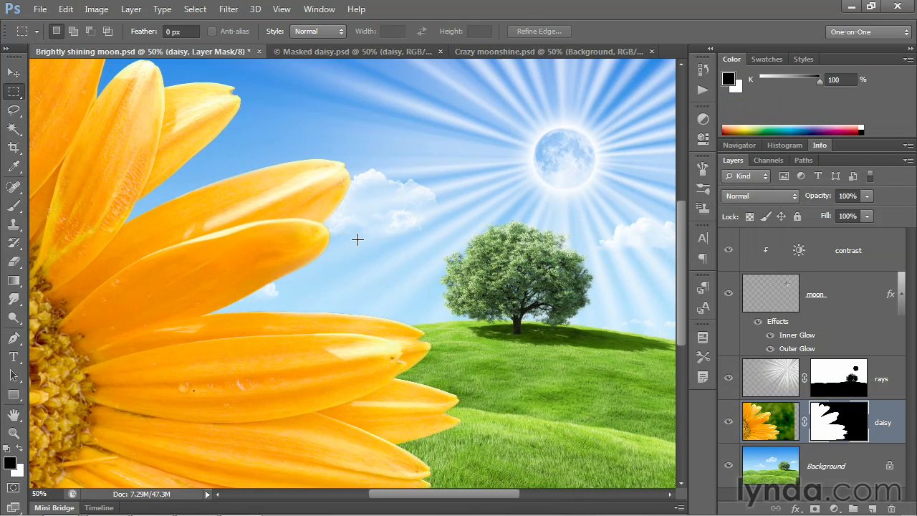
pyautogui.moveTo(339, 316)
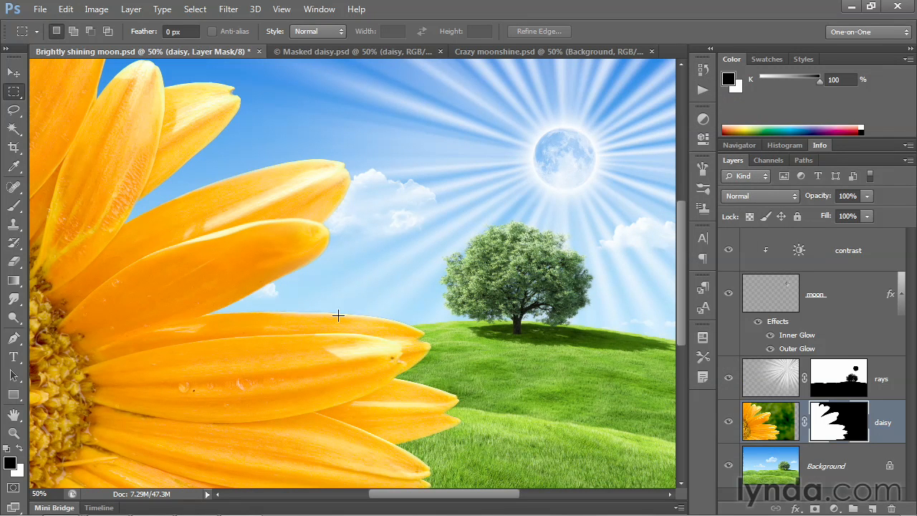
pyautogui.moveTo(373, 297)
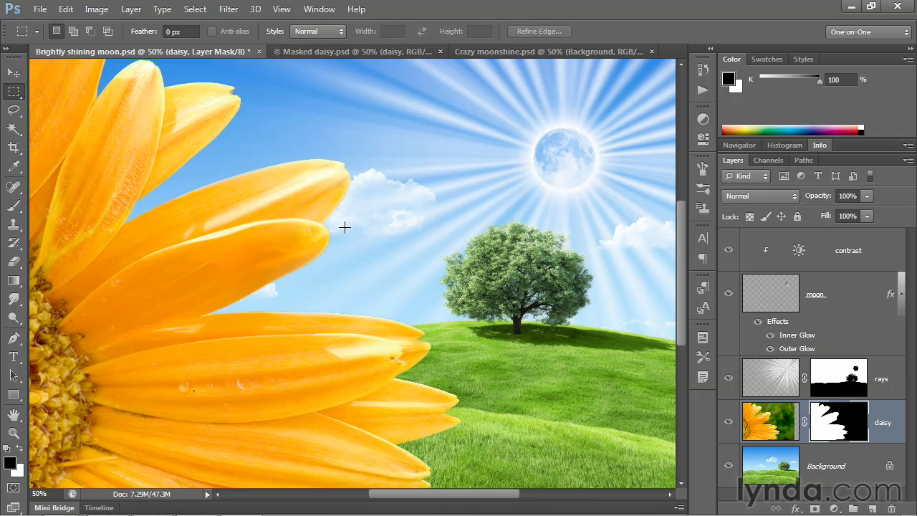
pyautogui.moveTo(312, 356)
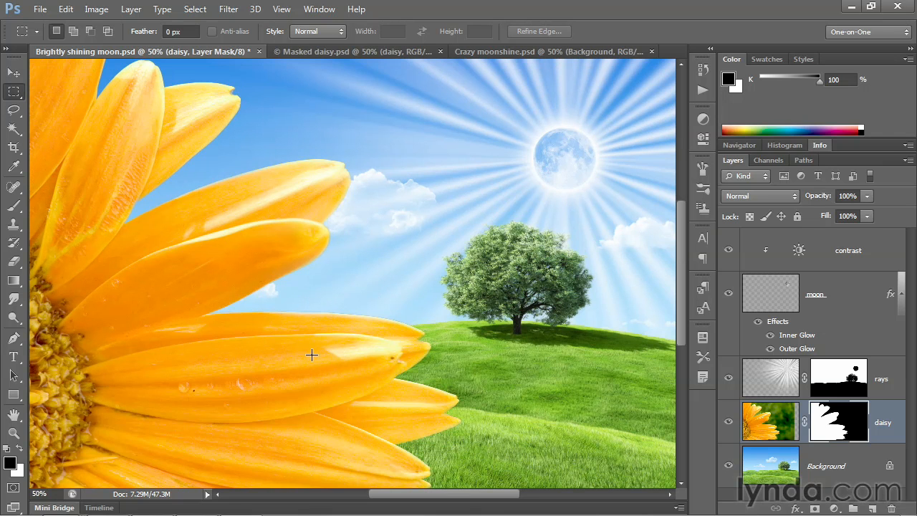
pyautogui.moveTo(581, 343)
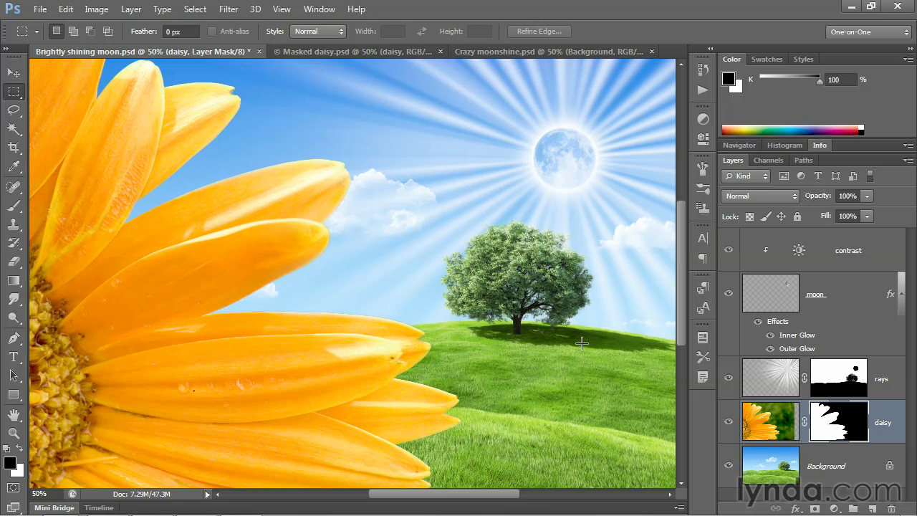
pyautogui.moveTo(620, 393)
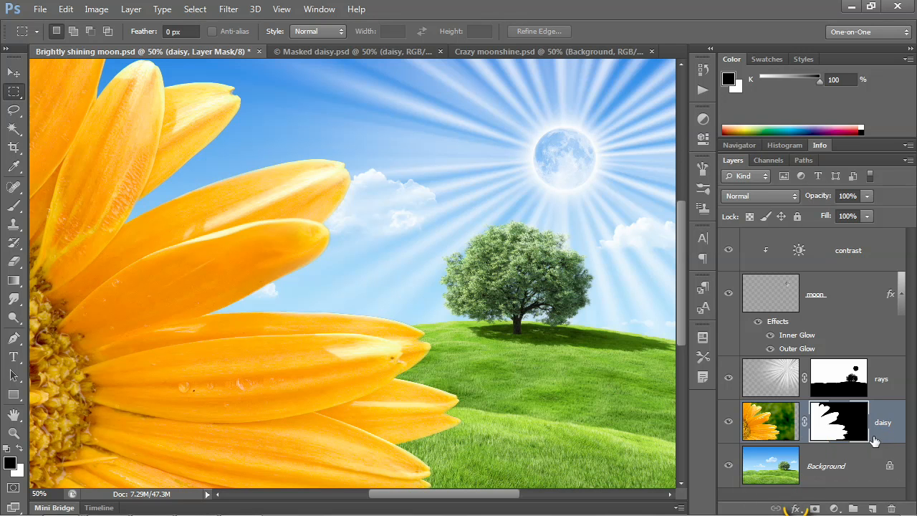
# Add an Inner Glow effect to the daisy layer via the fx menu.
pyautogui.click(795, 508)
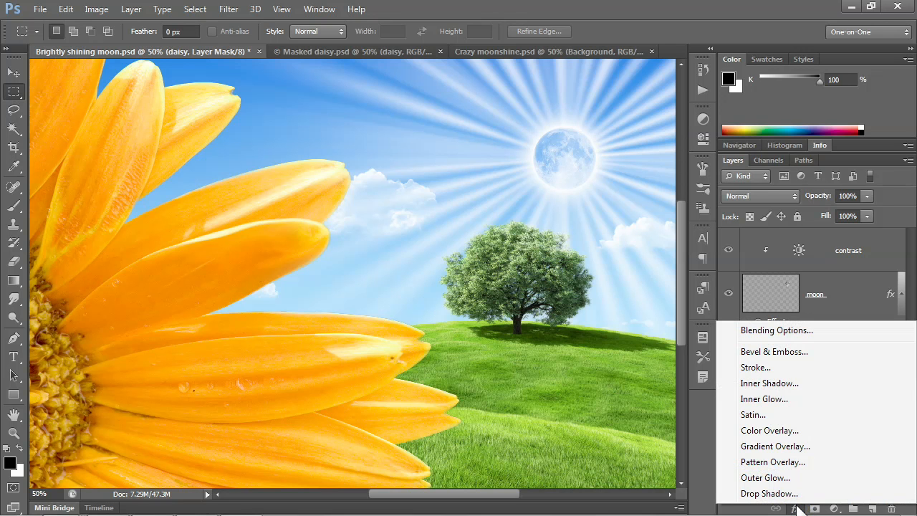
pyautogui.moveTo(764, 398)
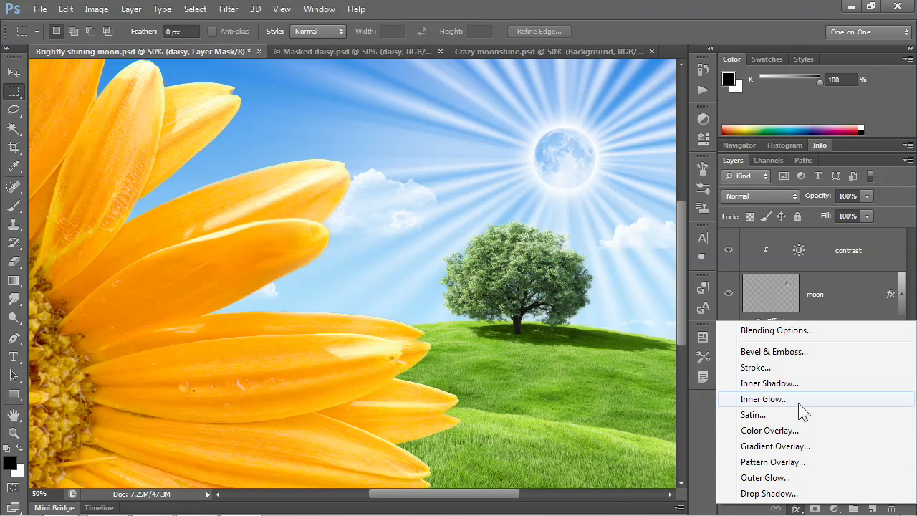
pyautogui.click(763, 398)
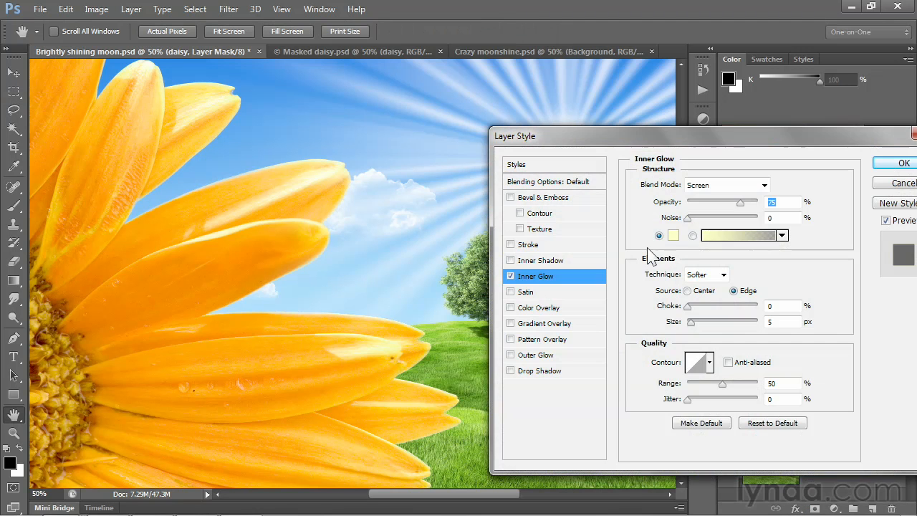
pyautogui.moveTo(673, 260)
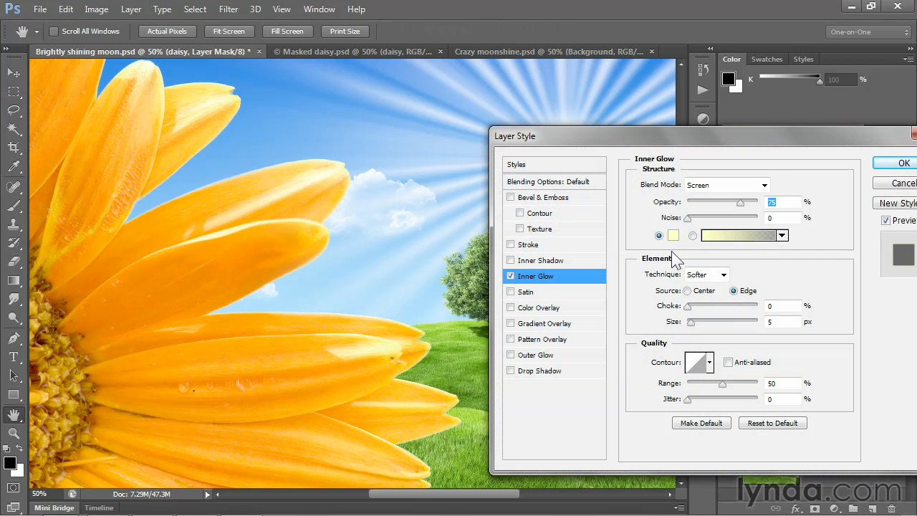
pyautogui.moveTo(708, 218)
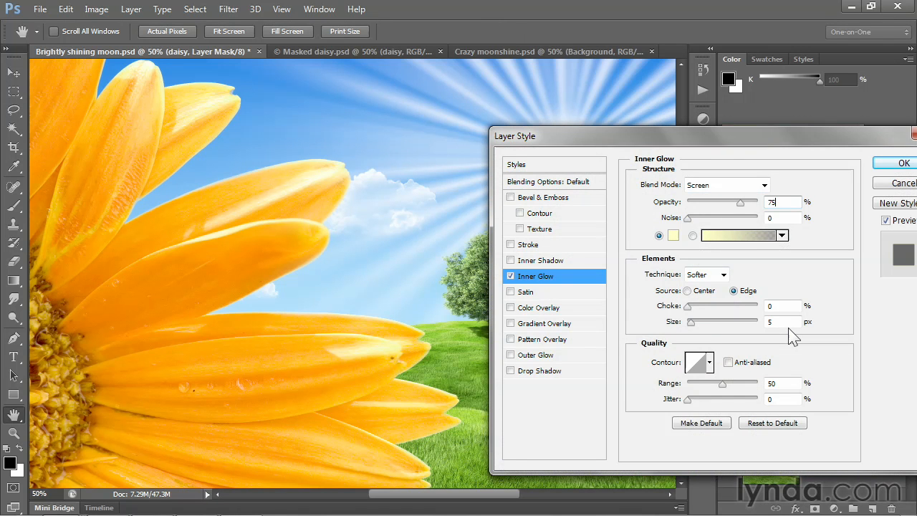
pyautogui.moveTo(788, 337)
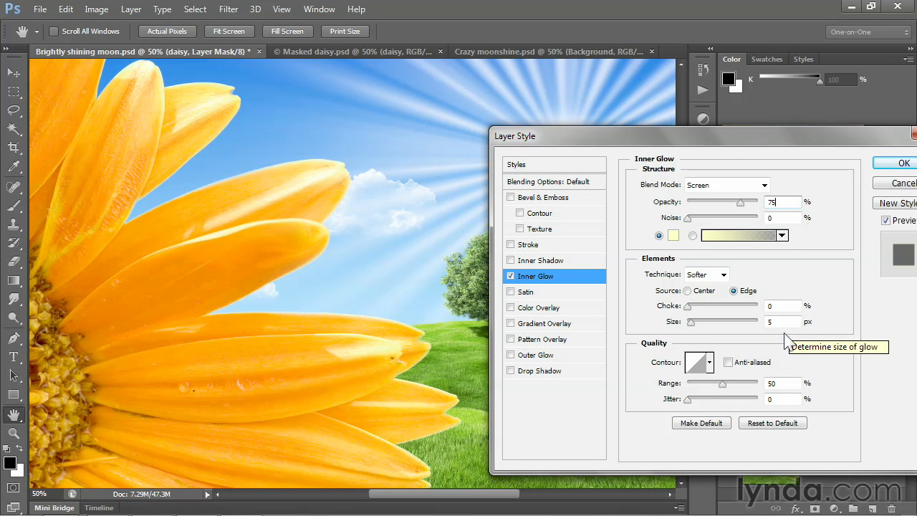
# Change the Color Overlay from red to white (ffffff) after previewing black.
pyautogui.click(539, 307)
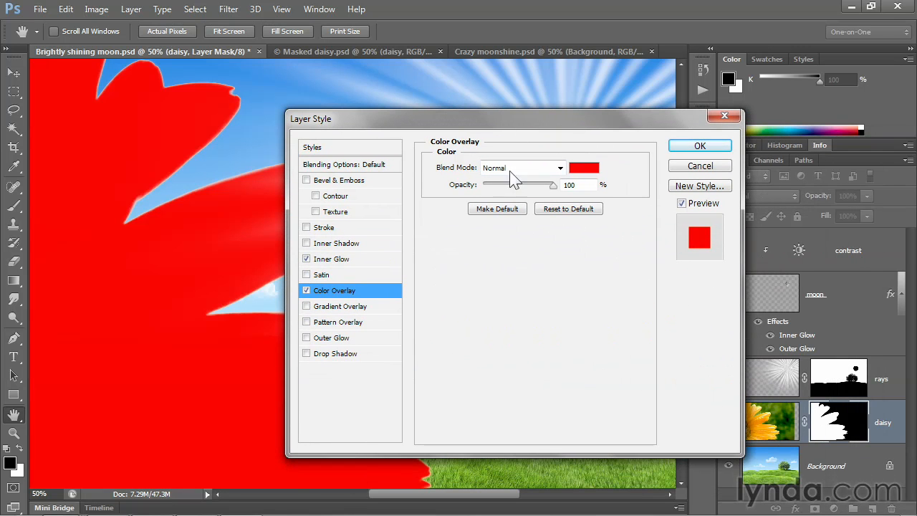
pyautogui.moveTo(713, 310)
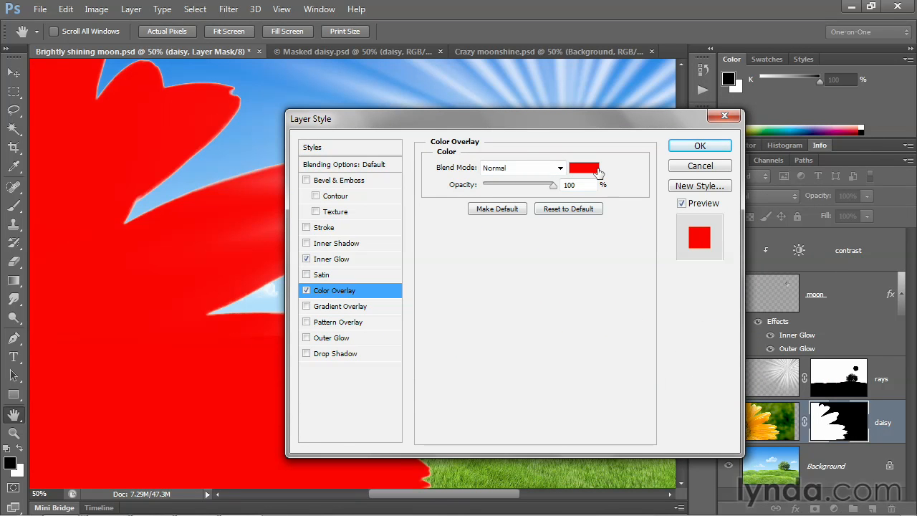
pyautogui.click(584, 168)
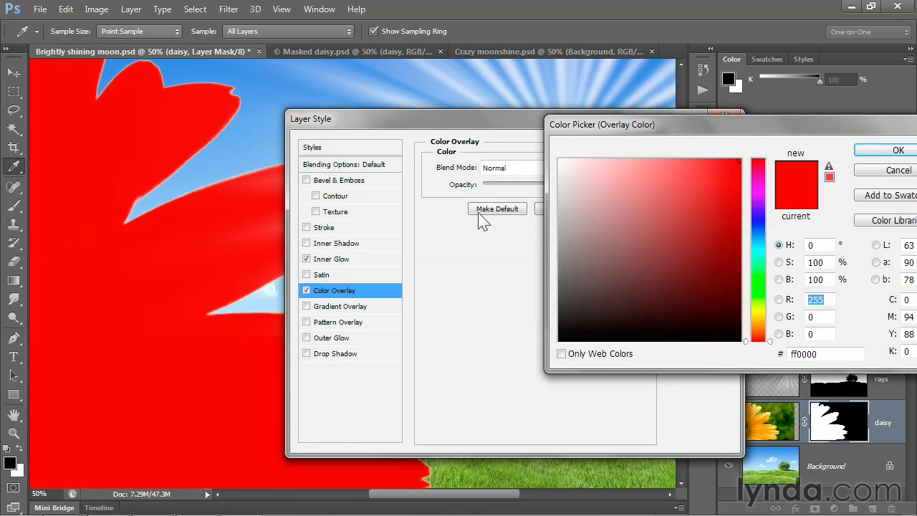
pyautogui.moveTo(267, 112)
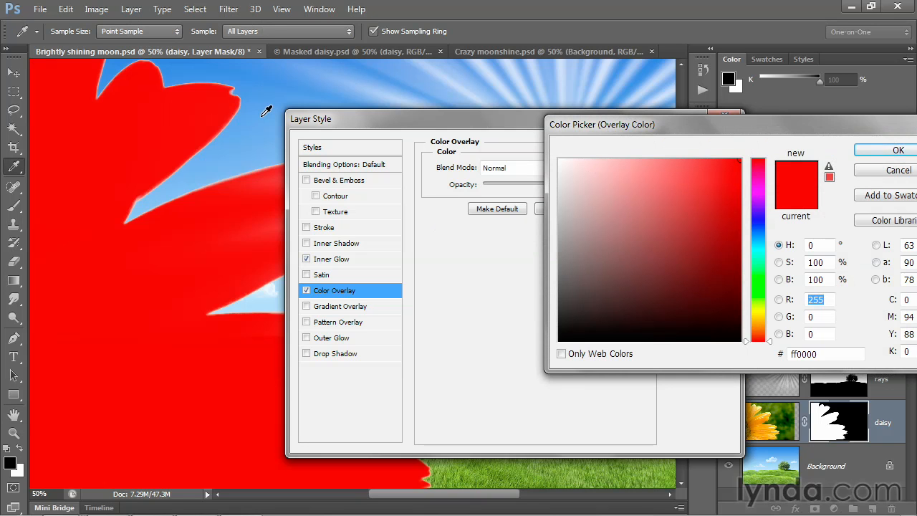
pyautogui.click(561, 341)
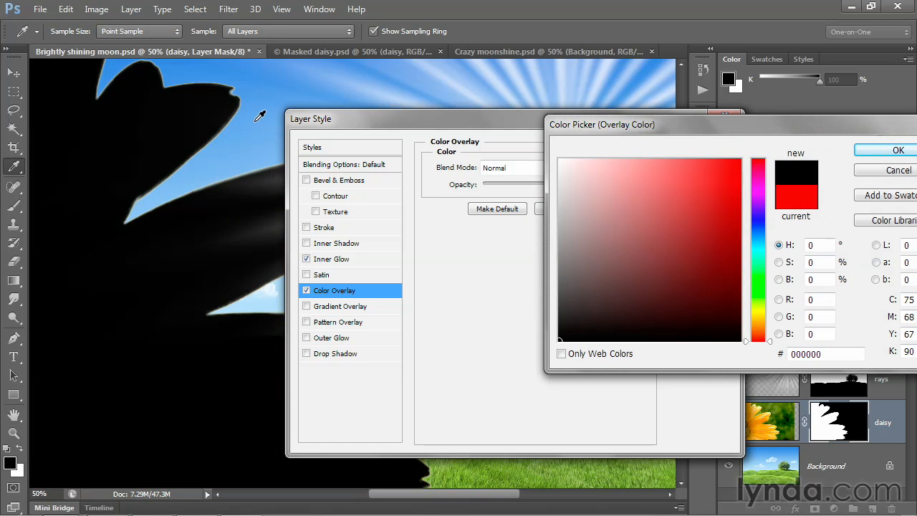
pyautogui.click(562, 159)
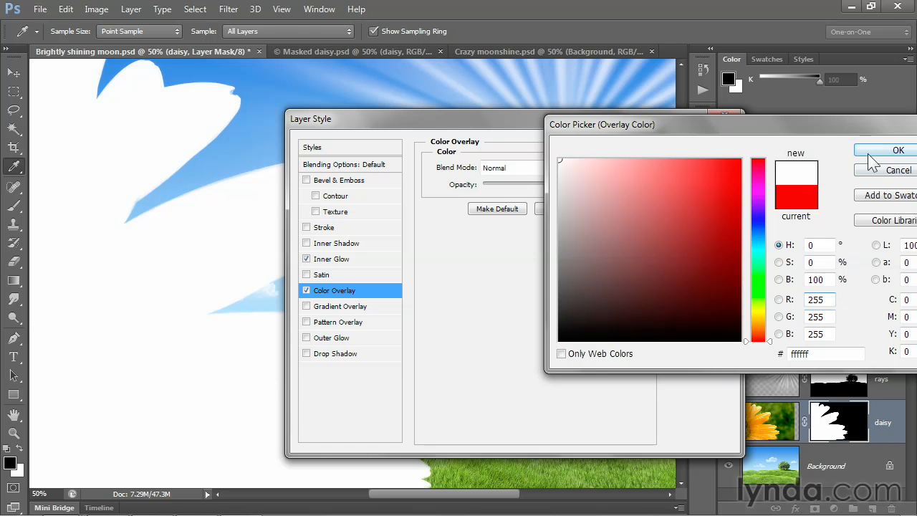
pyautogui.click(898, 150)
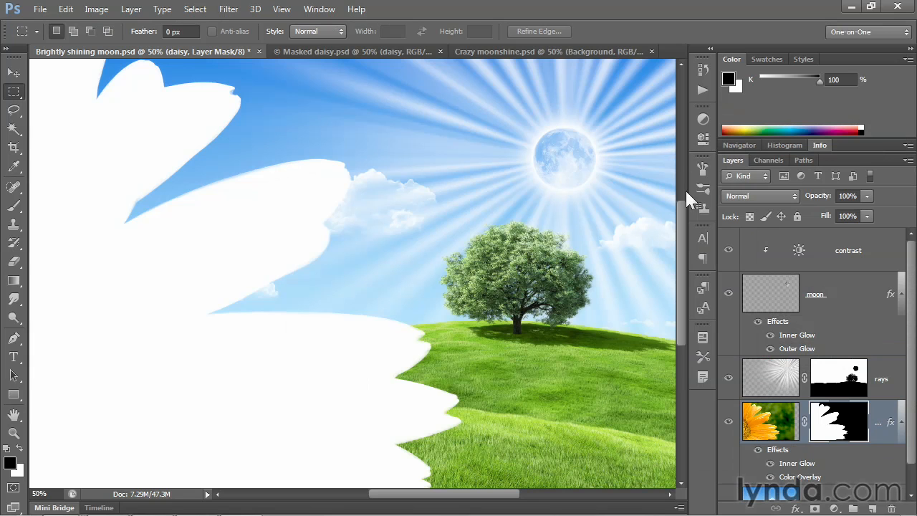
# Reopen the daisy's Color Overlay and set its color to a blue sampled from the sky.
pyautogui.click(770, 422)
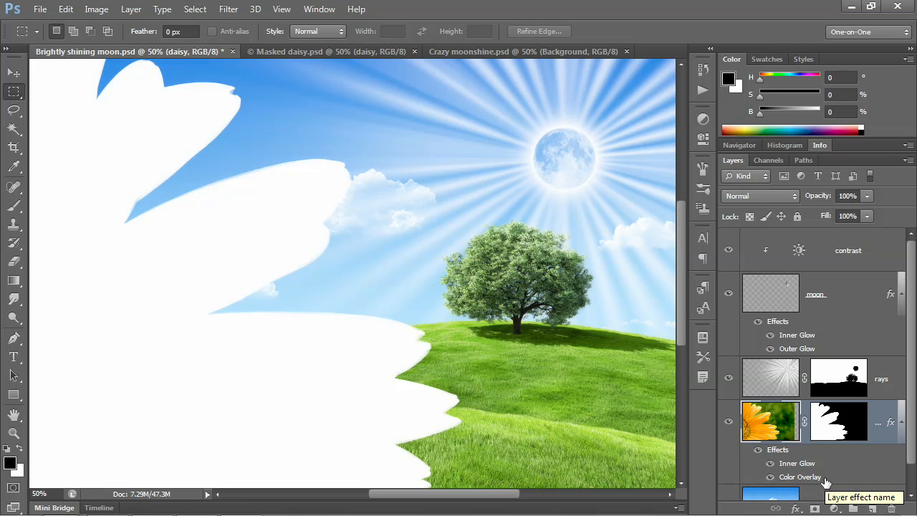
pyautogui.doubleClick(799, 476)
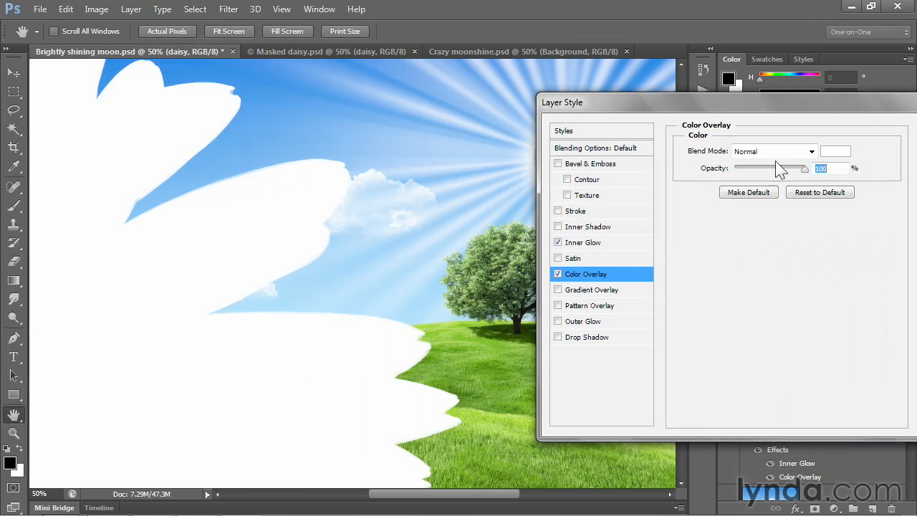
pyautogui.click(834, 151)
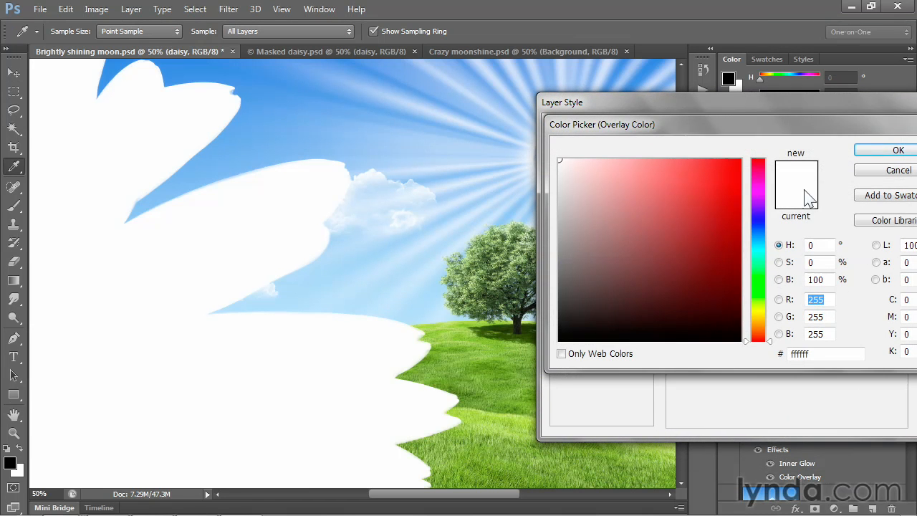
pyautogui.moveTo(361, 98)
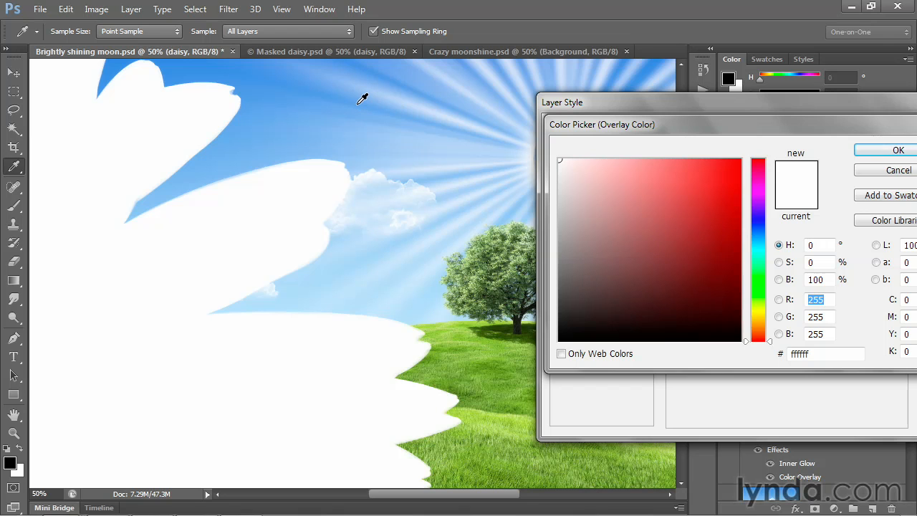
pyautogui.click(662, 175)
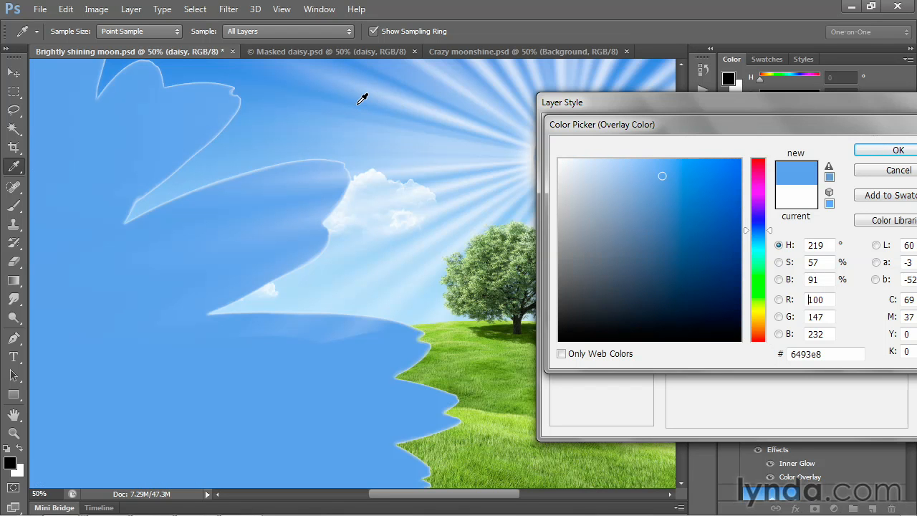
pyautogui.moveTo(831, 258)
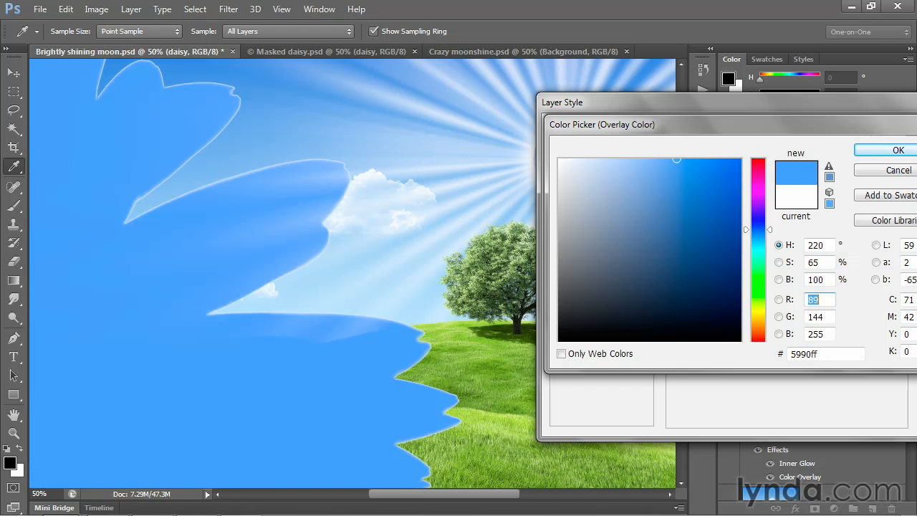
pyautogui.click(897, 151)
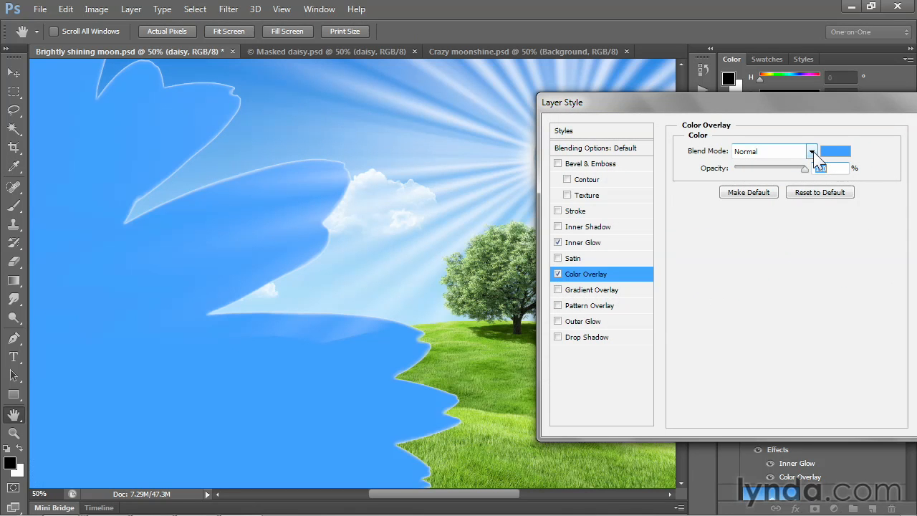
pyautogui.moveTo(811, 151)
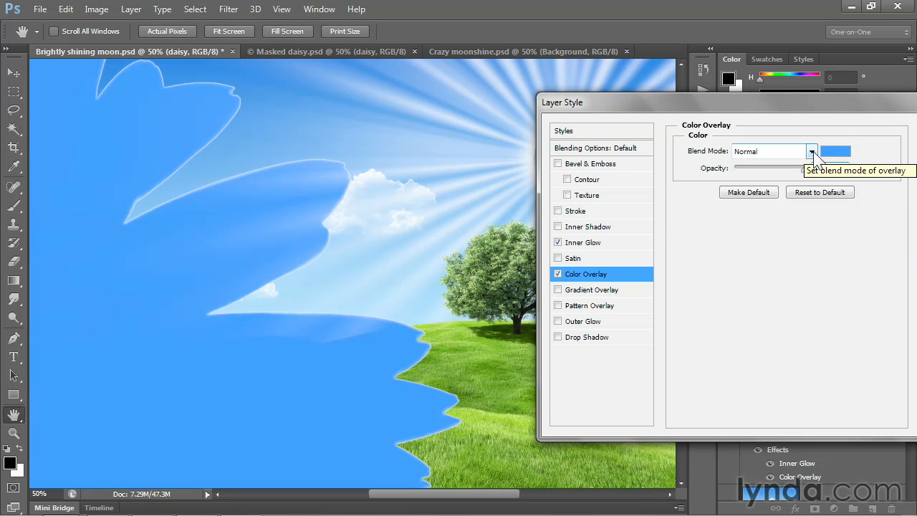
# Set the Color Overlay blend mode to Overlay and apply the layer style.
pyautogui.click(811, 152)
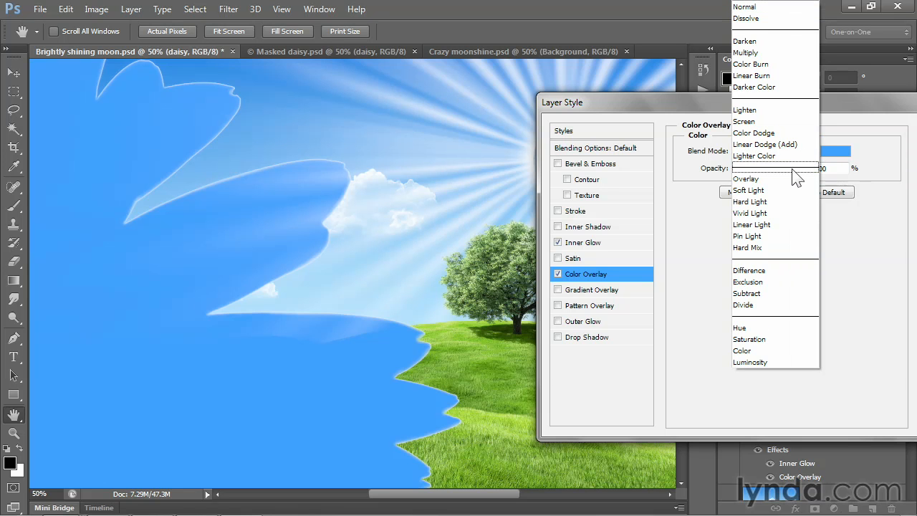
pyautogui.click(745, 177)
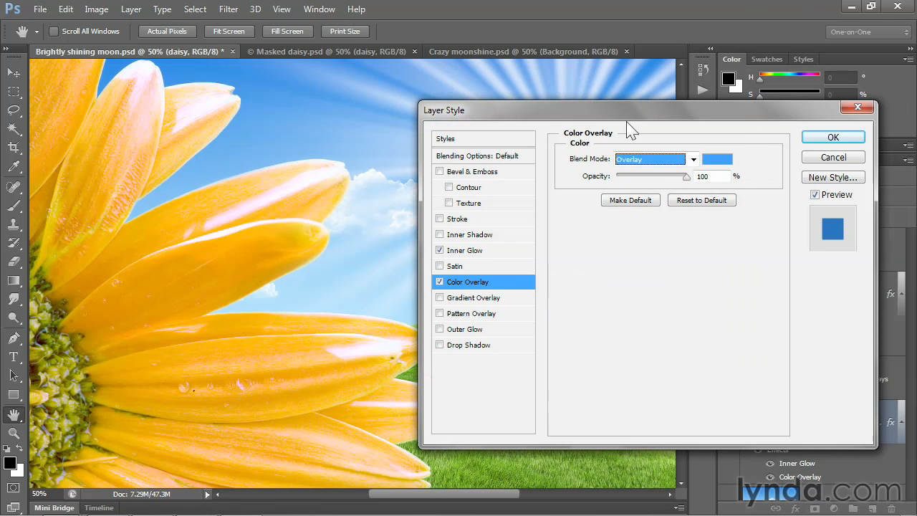
pyautogui.click(833, 138)
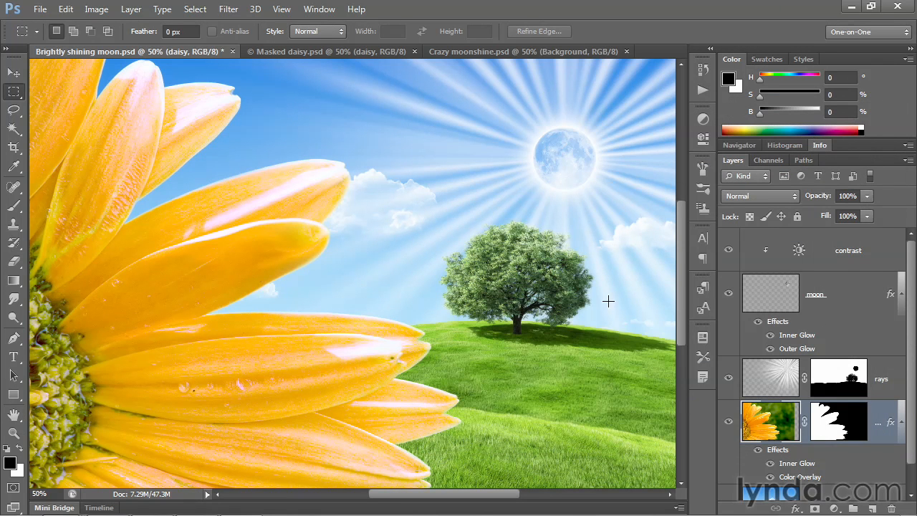
pyautogui.moveTo(552, 361)
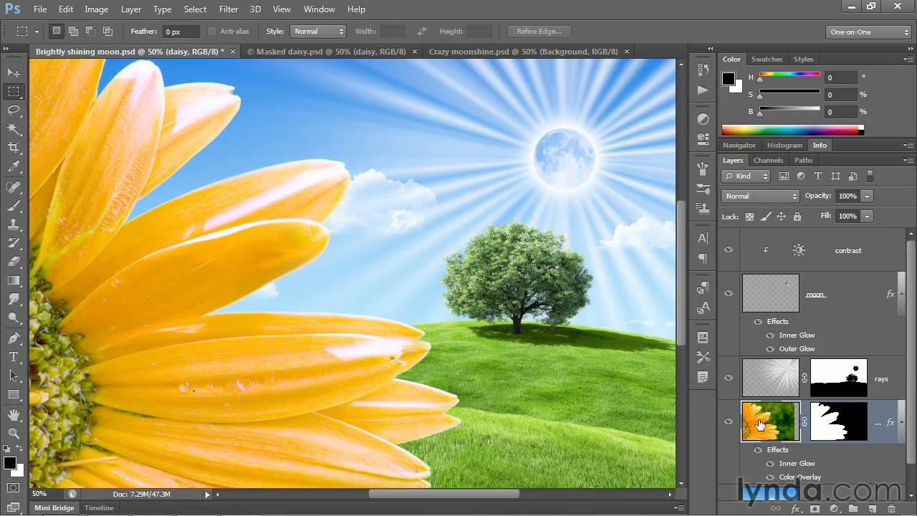
pyautogui.moveTo(771, 421)
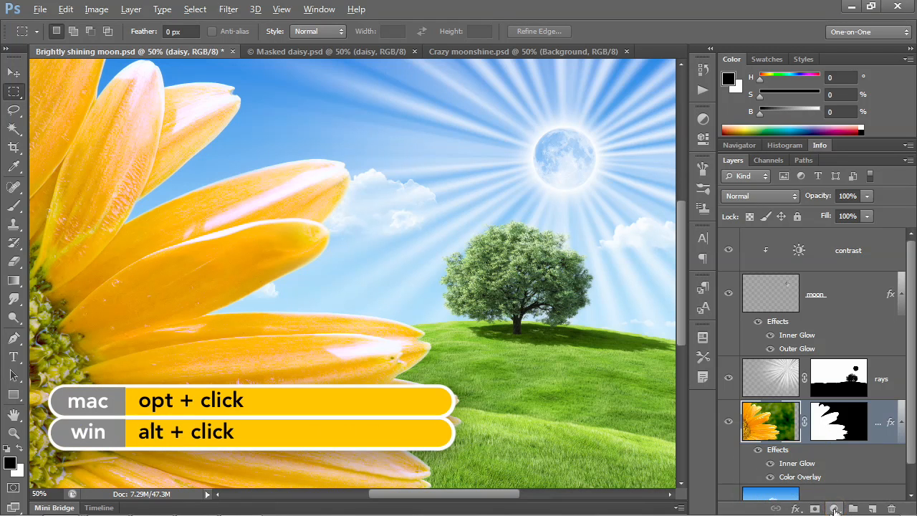
# Add a Brightness/Contrast adjustment named deepen, clipped to the daisy layer.
pyautogui.click(834, 508)
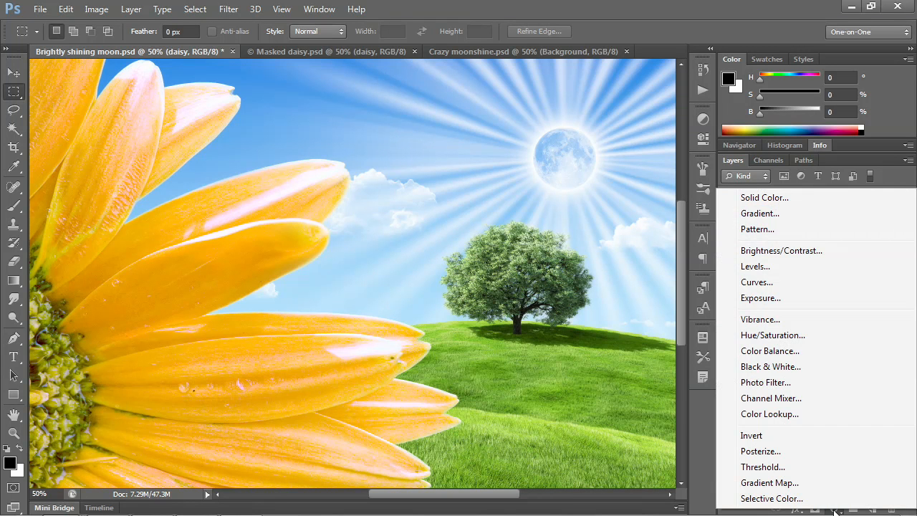
pyautogui.moveTo(824, 250)
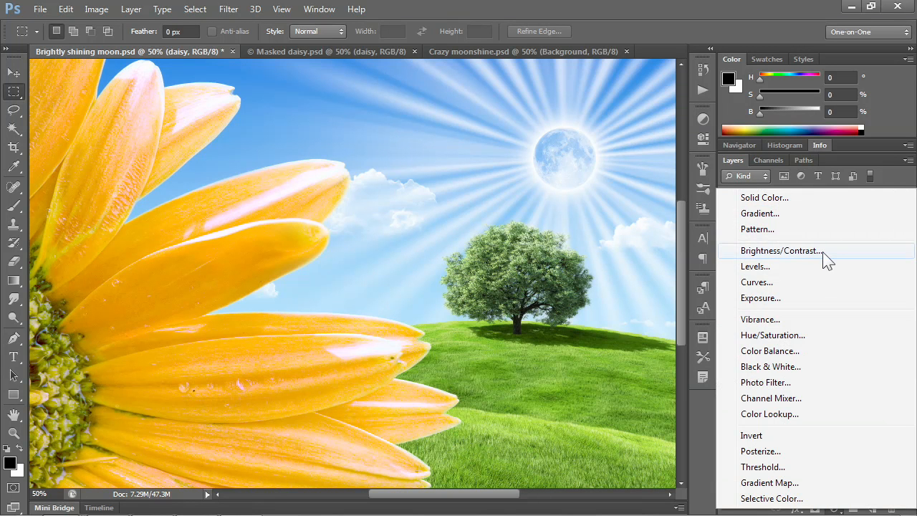
pyautogui.click(781, 249)
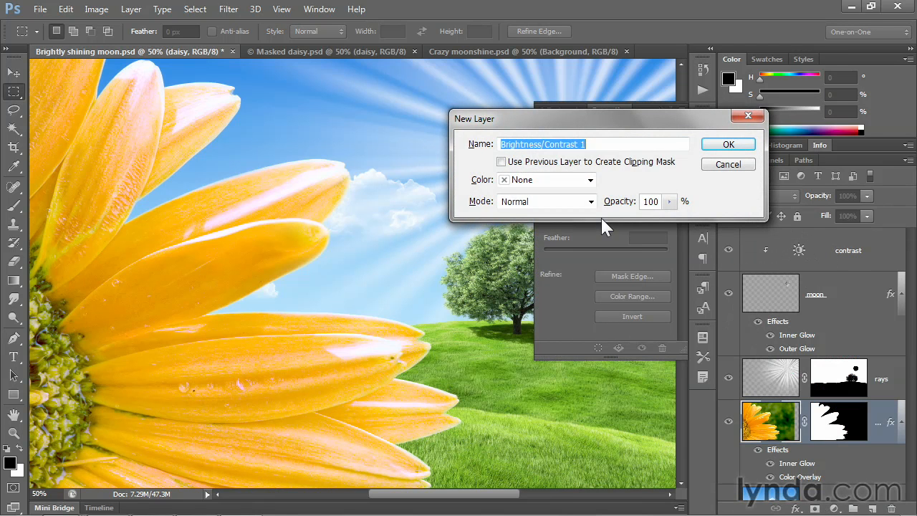
pyautogui.write('deepen')
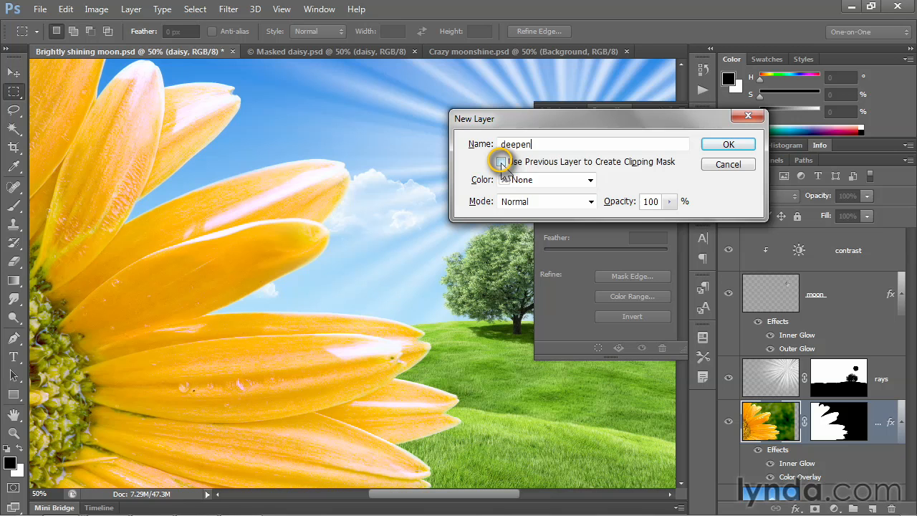
pyautogui.click(502, 160)
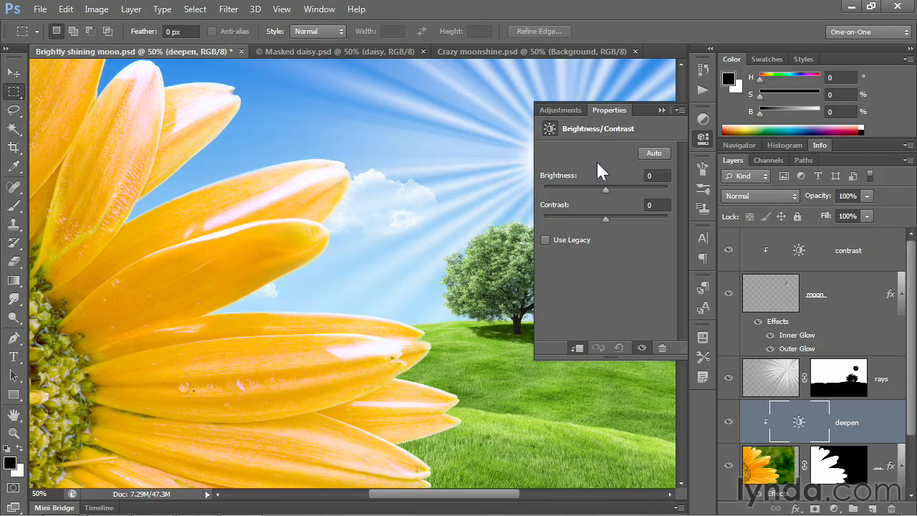
pyautogui.moveTo(665, 264)
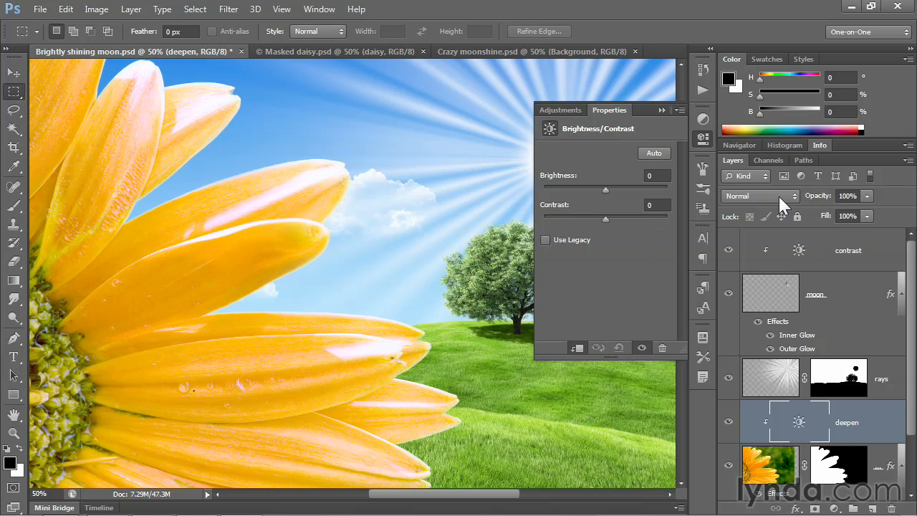
# Change the deepen layer's blend mode to Multiply, turning the daisy petals orange.
pyautogui.click(757, 195)
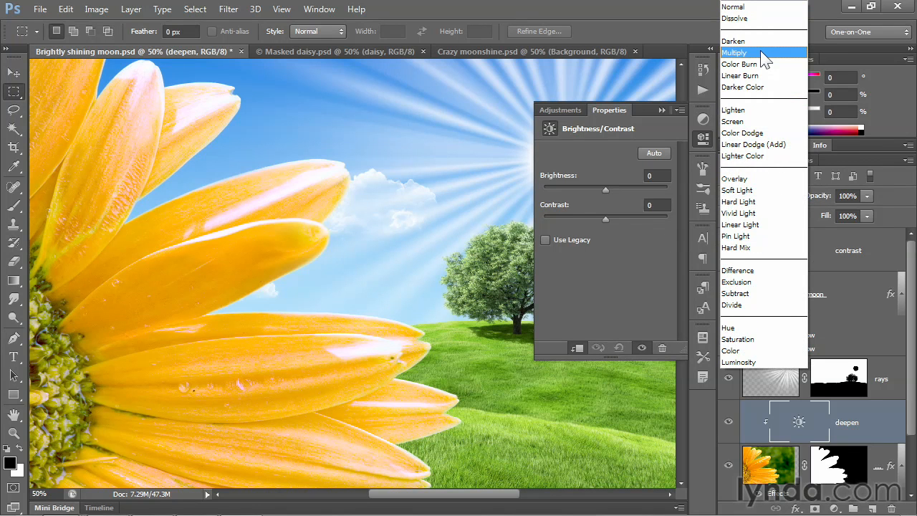
pyautogui.click(734, 52)
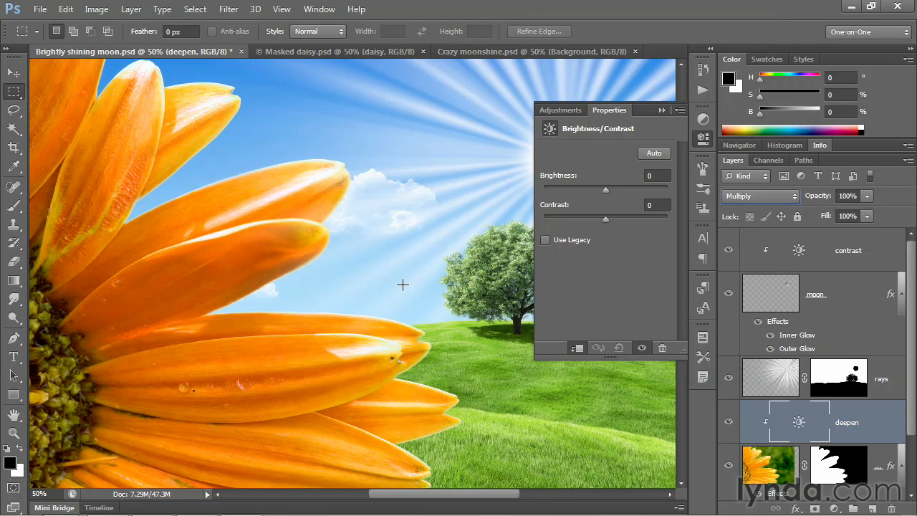
pyautogui.moveTo(117, 413)
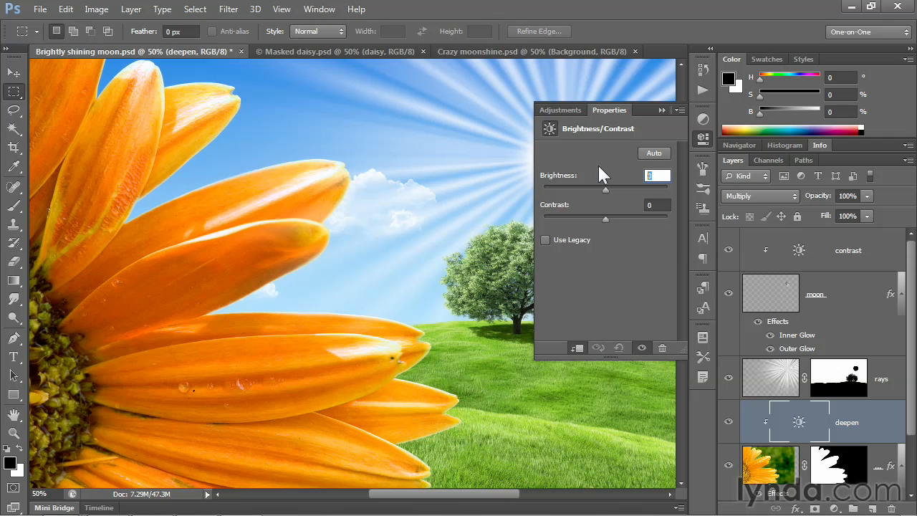
pyautogui.moveTo(605, 189); pyautogui.dragTo(596, 189)
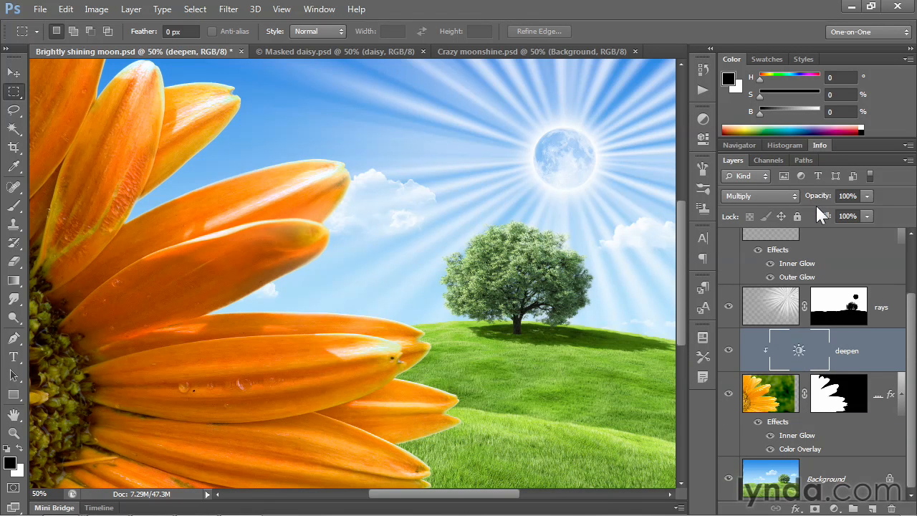
# Cycle to Full Screen Mode so the composite shows without panels.
pyautogui.press('shift+f')
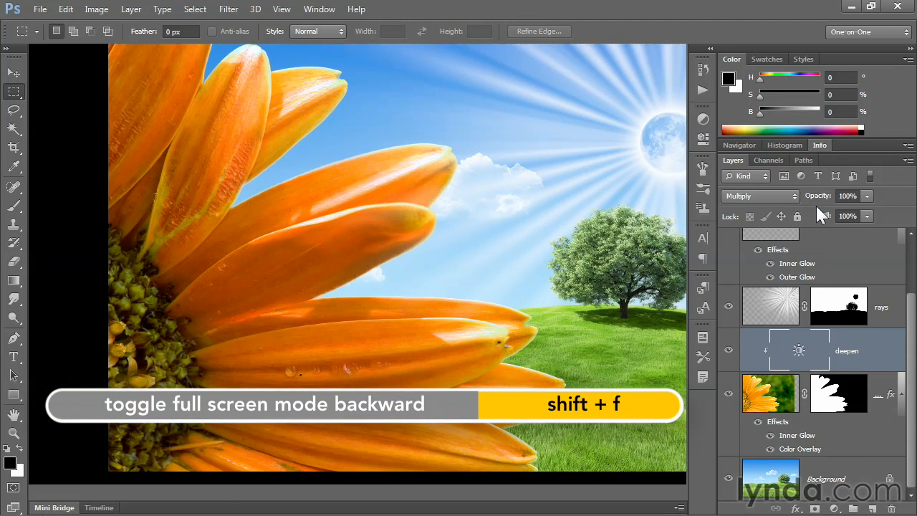
pyautogui.press('shift+f')
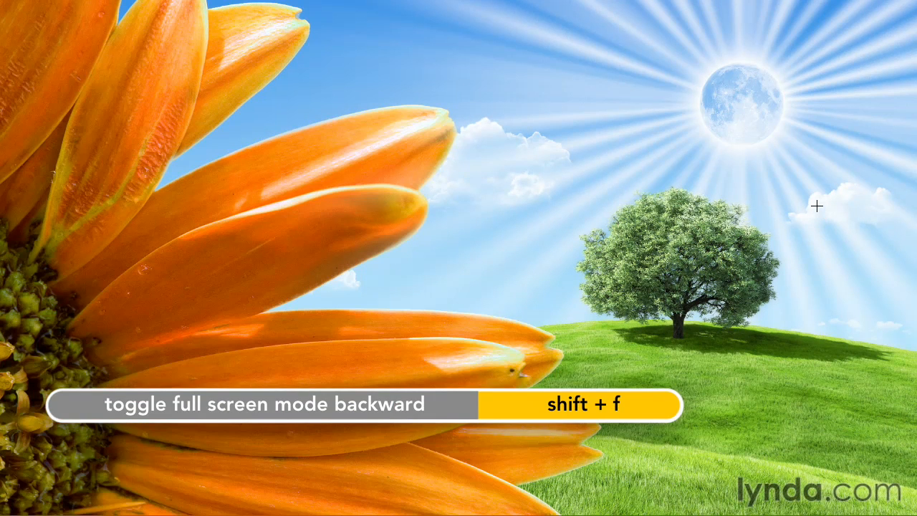